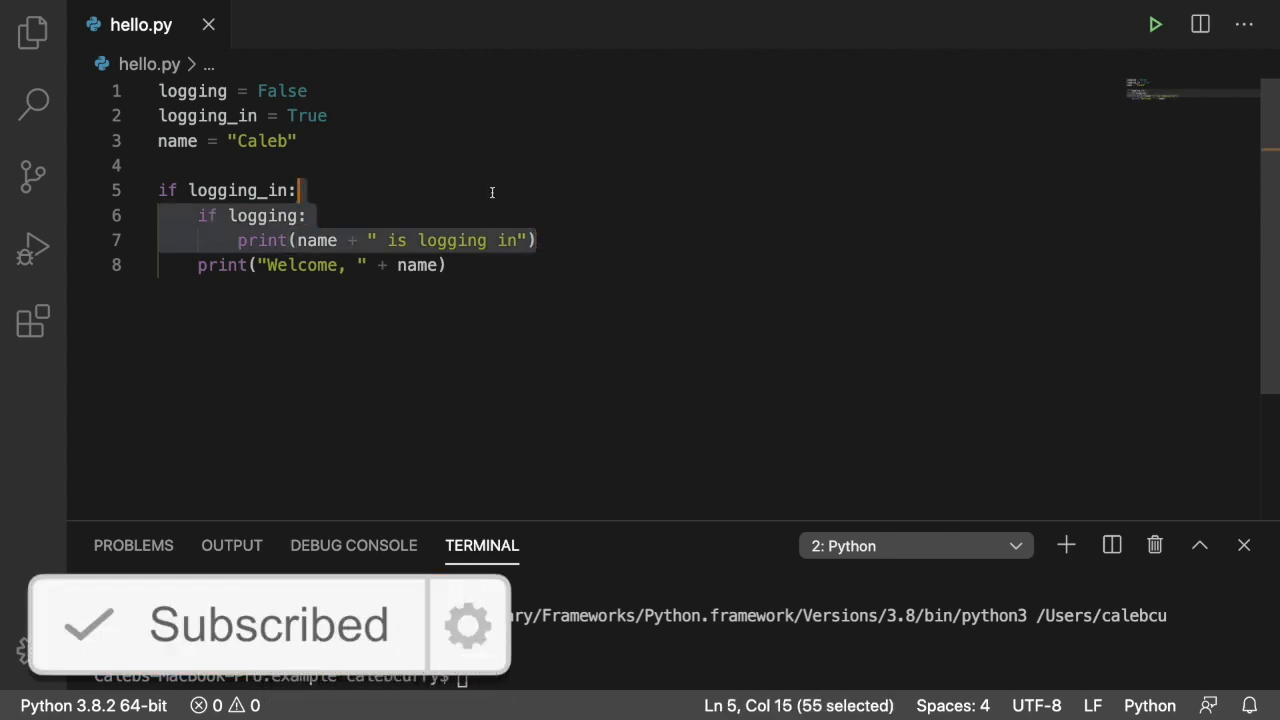
Delete the old logging code and define age = 20, fun = False, likes_to_dance = True
left_click(1155, 24)
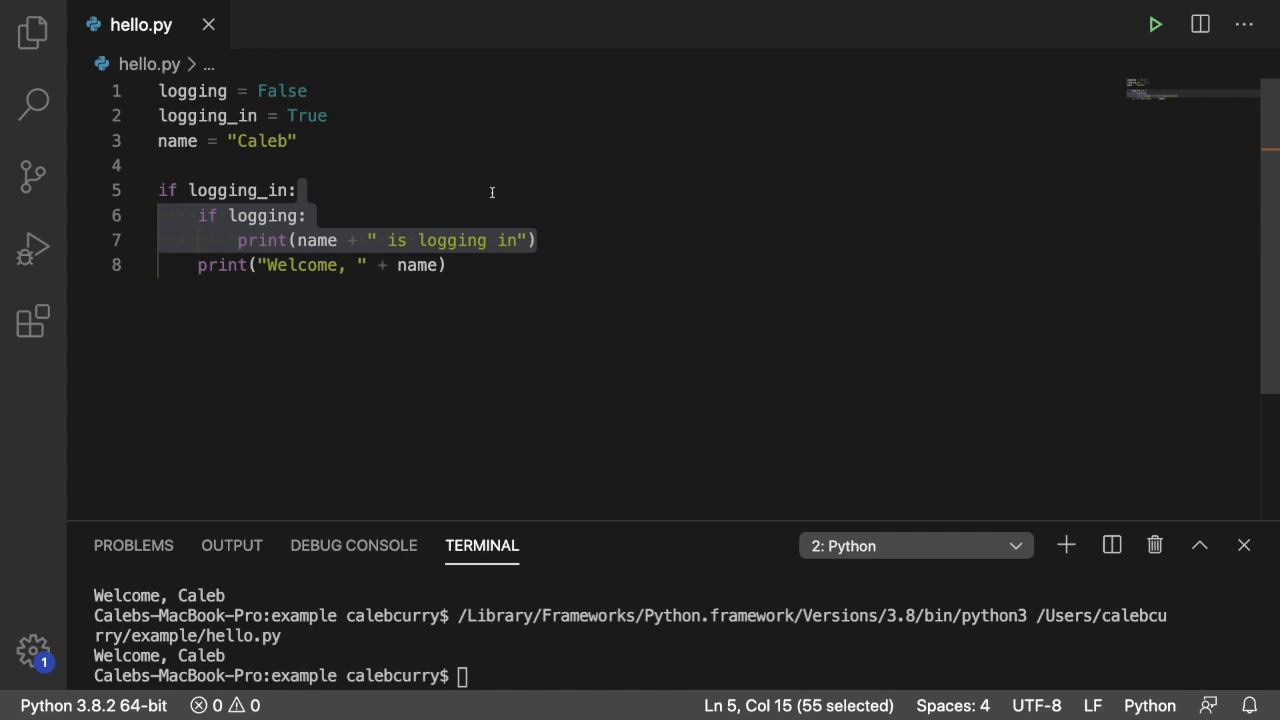
mouse_move(258, 231)
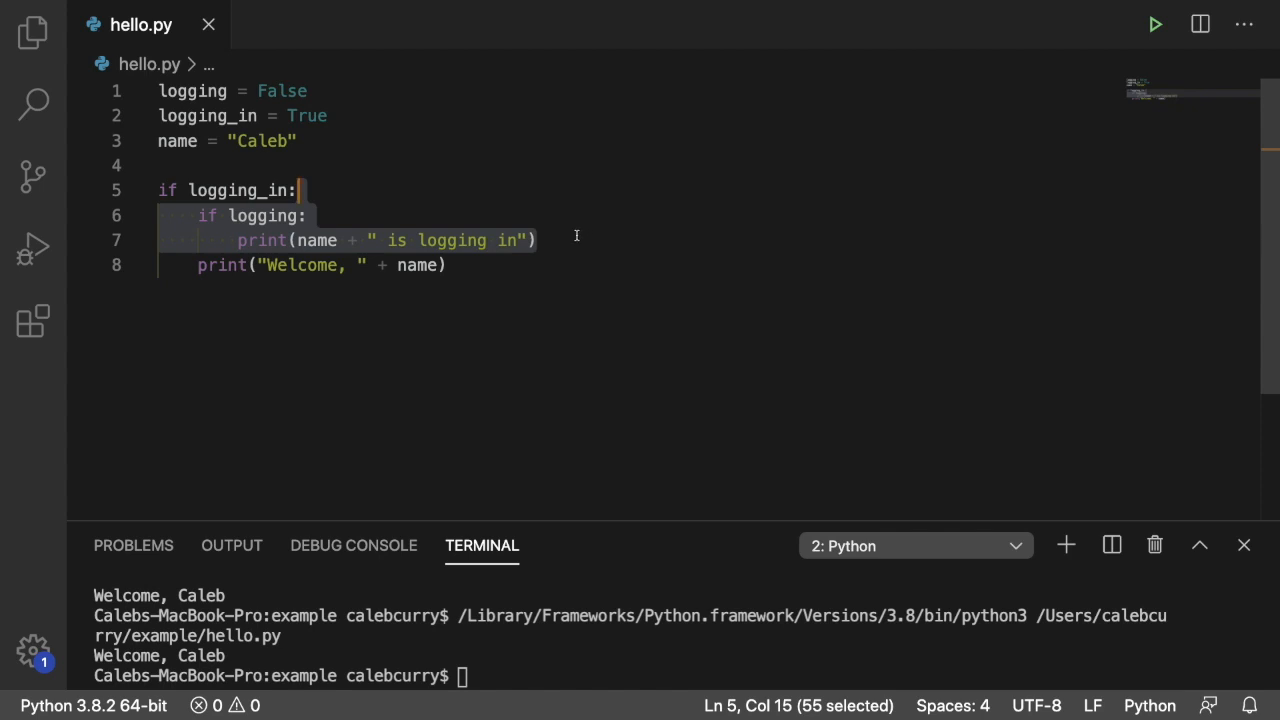
mouse_move(274, 82)
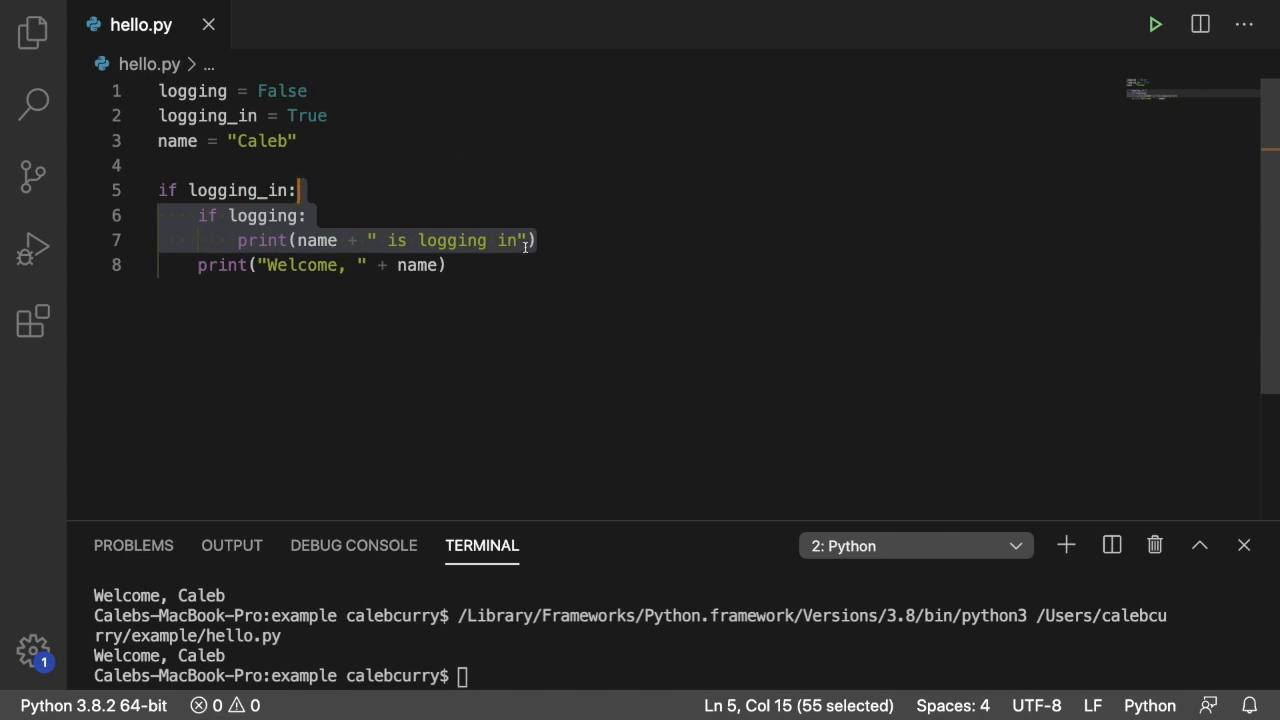
mouse_move(575, 250)
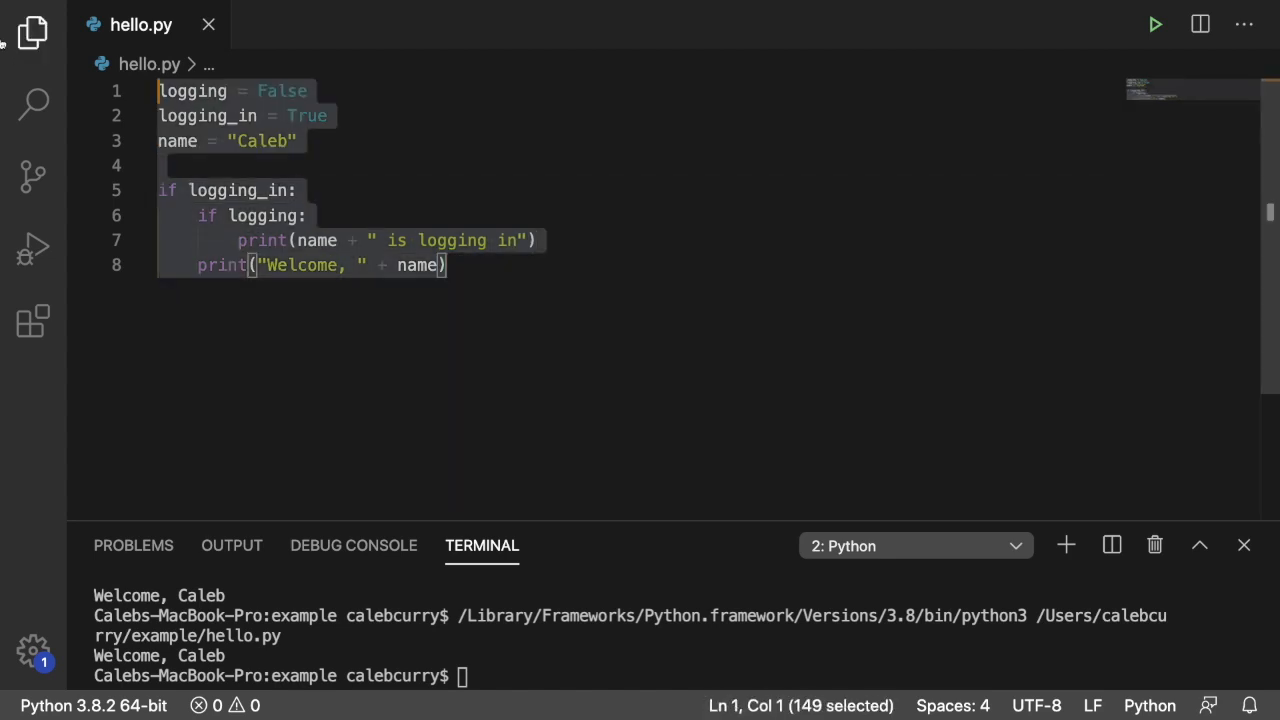
key("Delete")
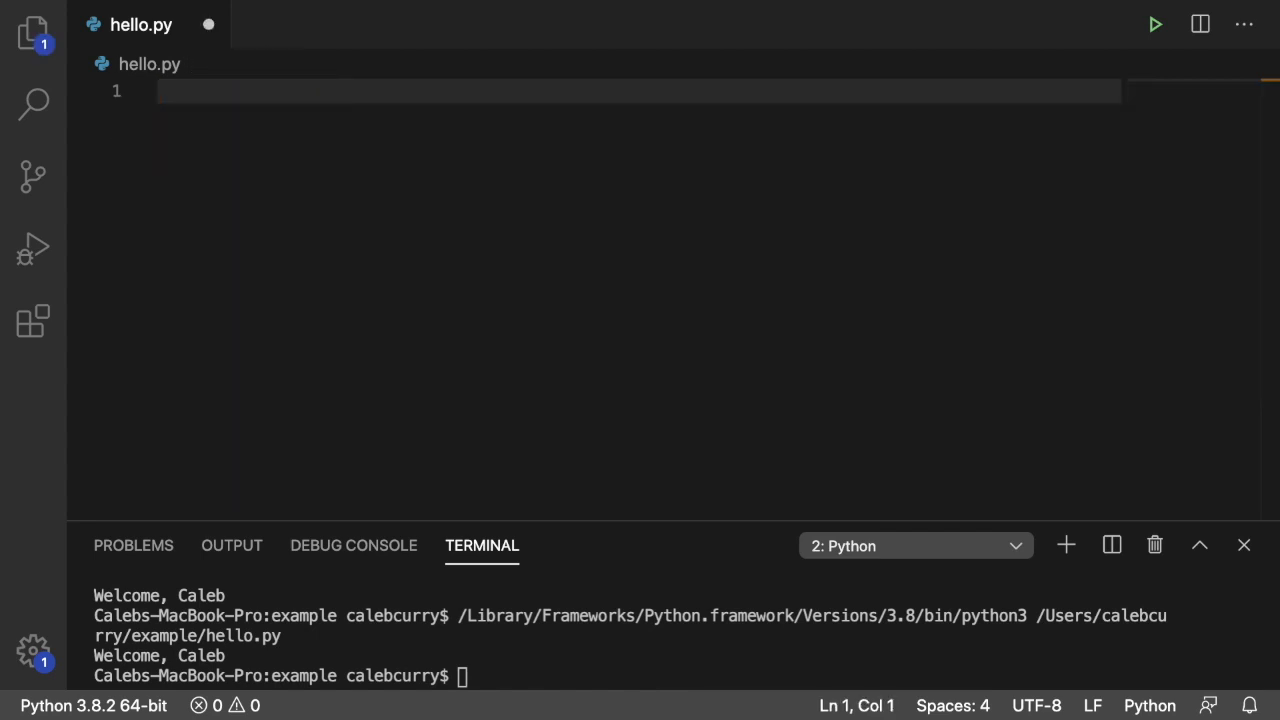
type("age")
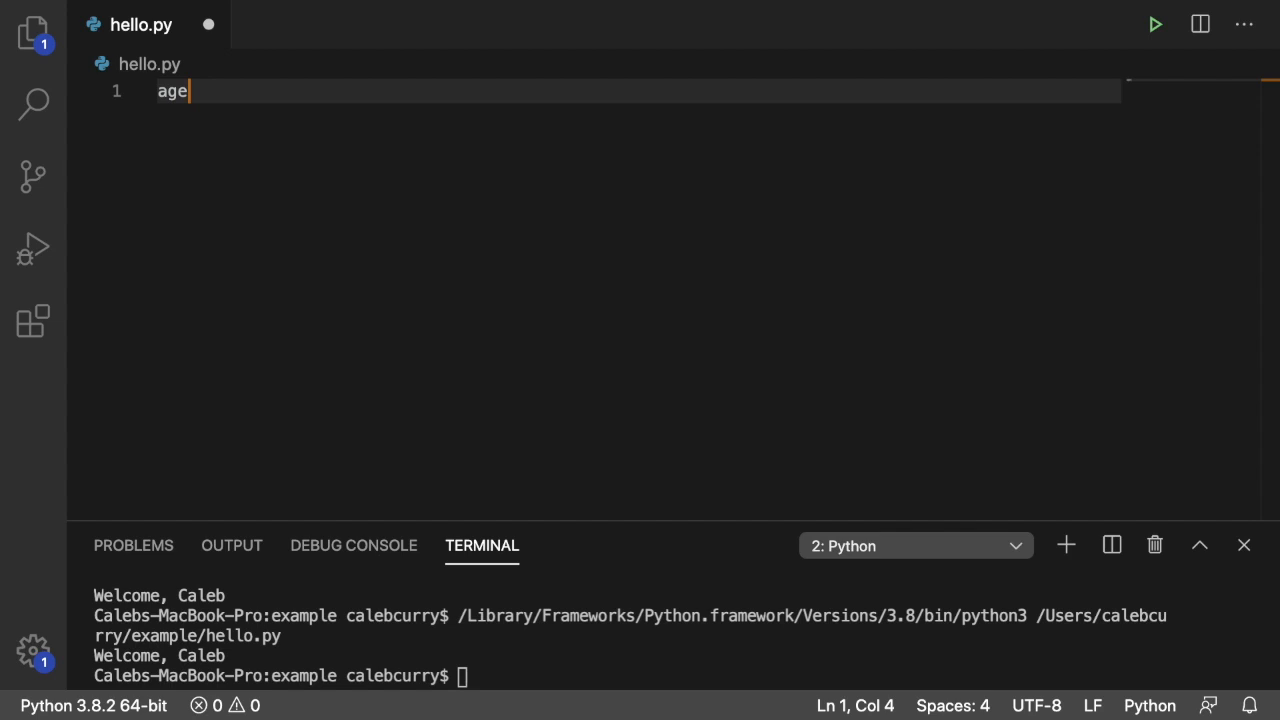
type("= 20")
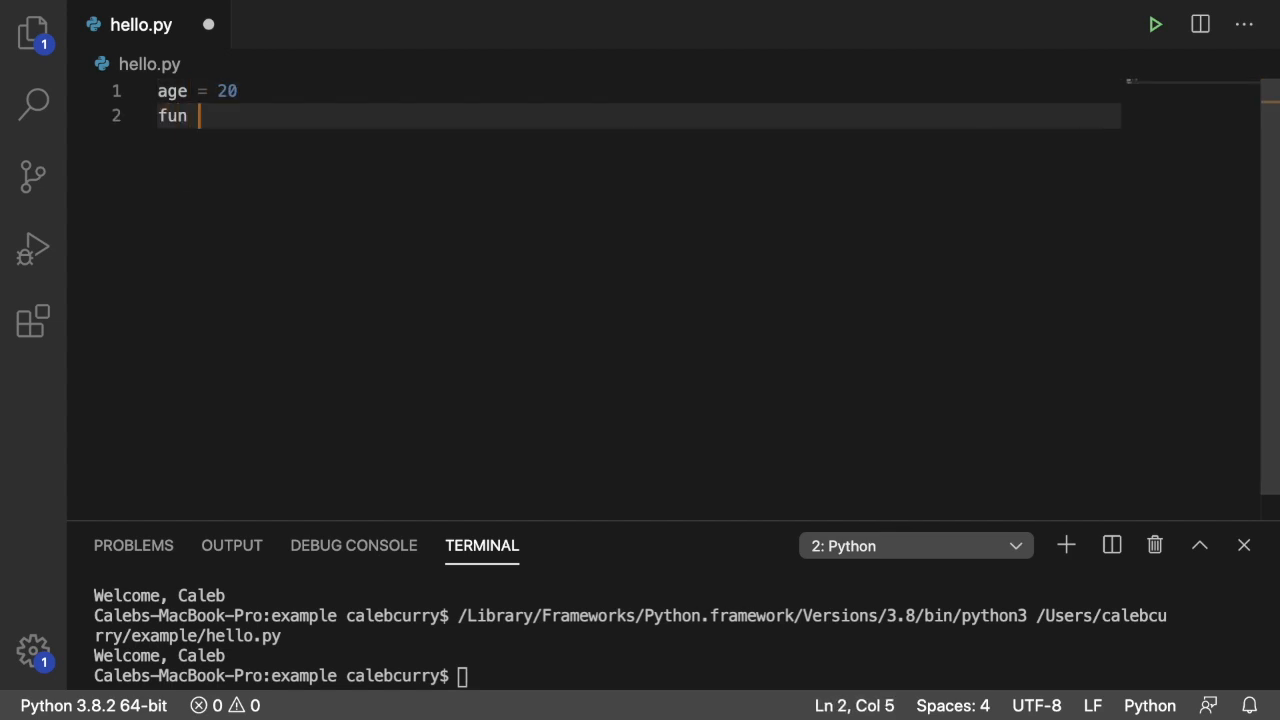
type("= False")
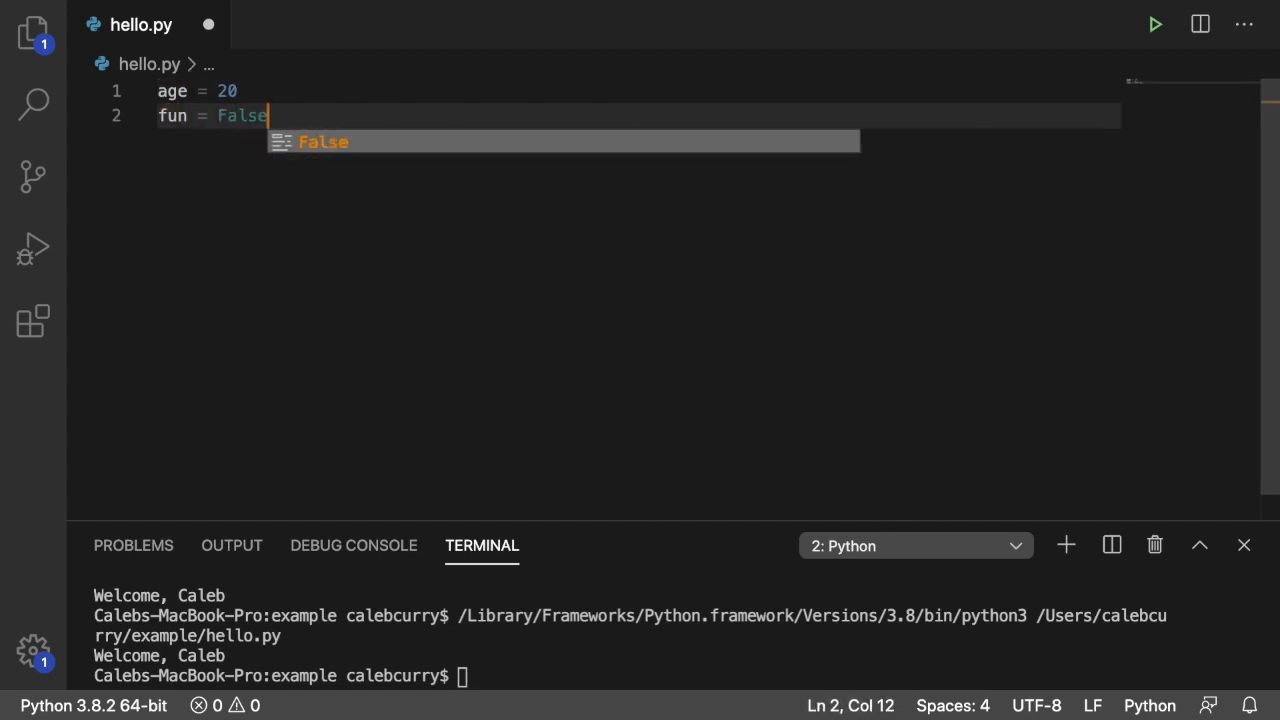
type("likes_")
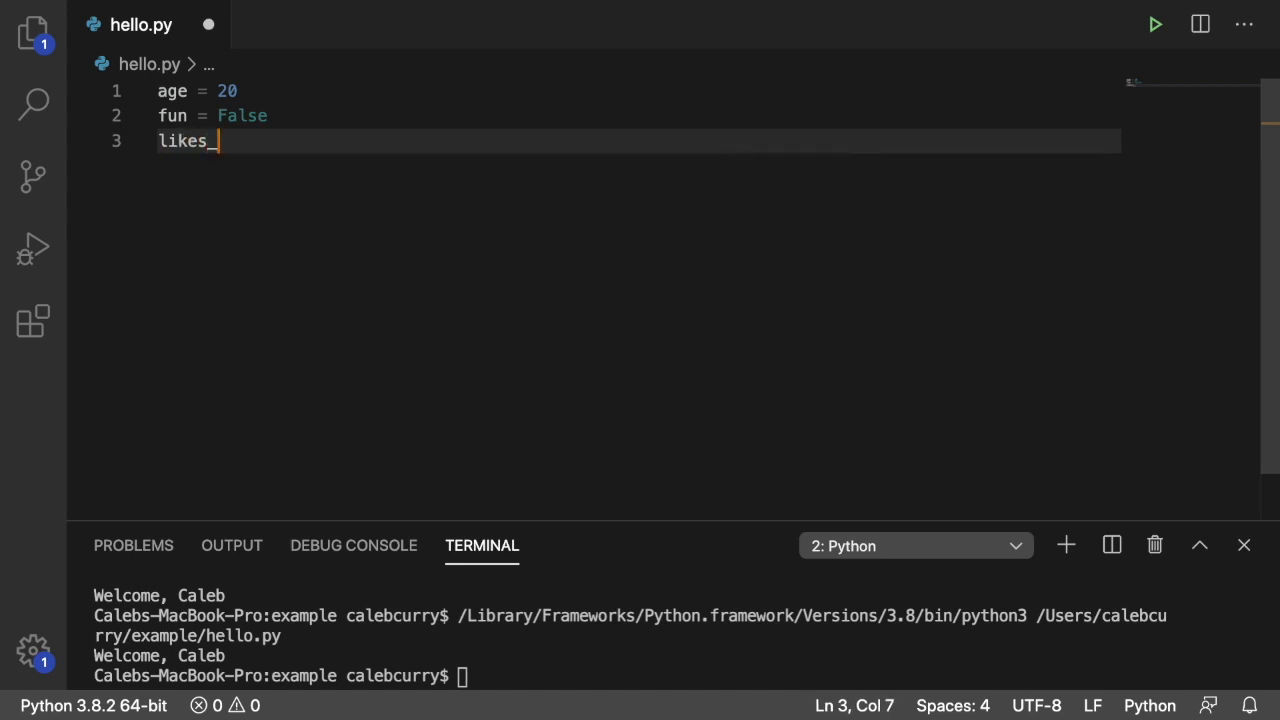
type("to_dance =")
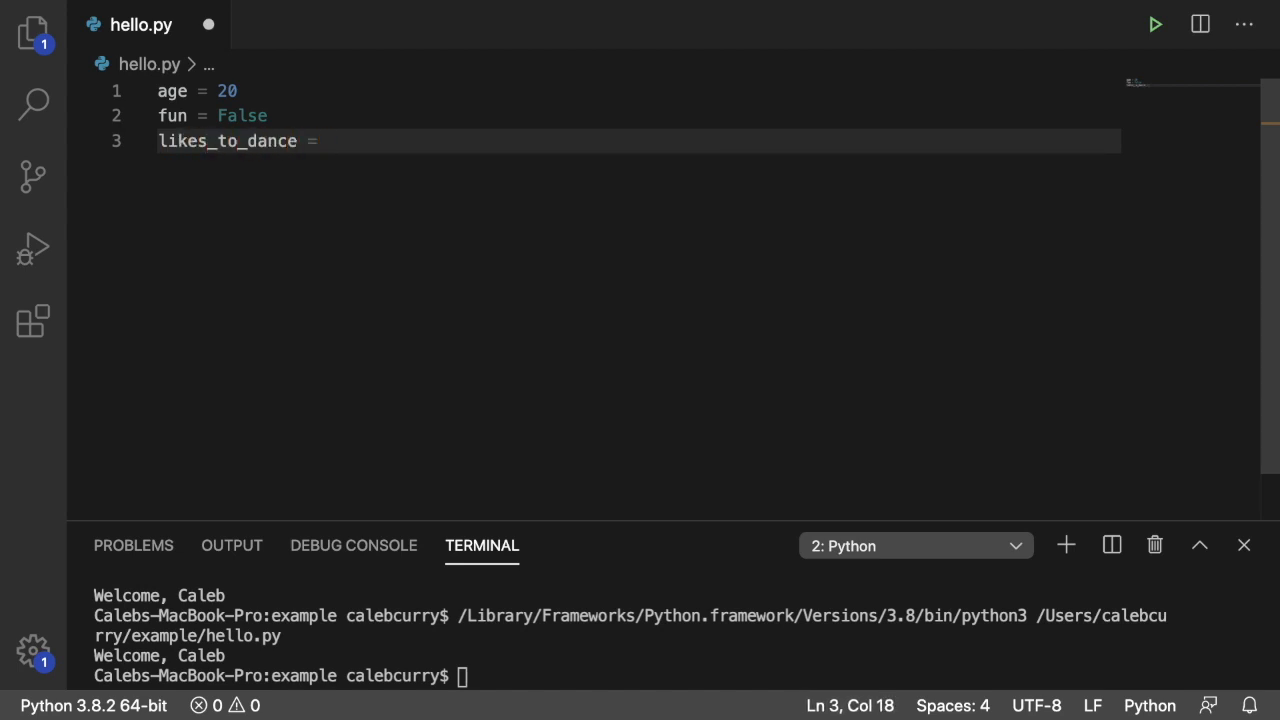
type("True")
type("if")
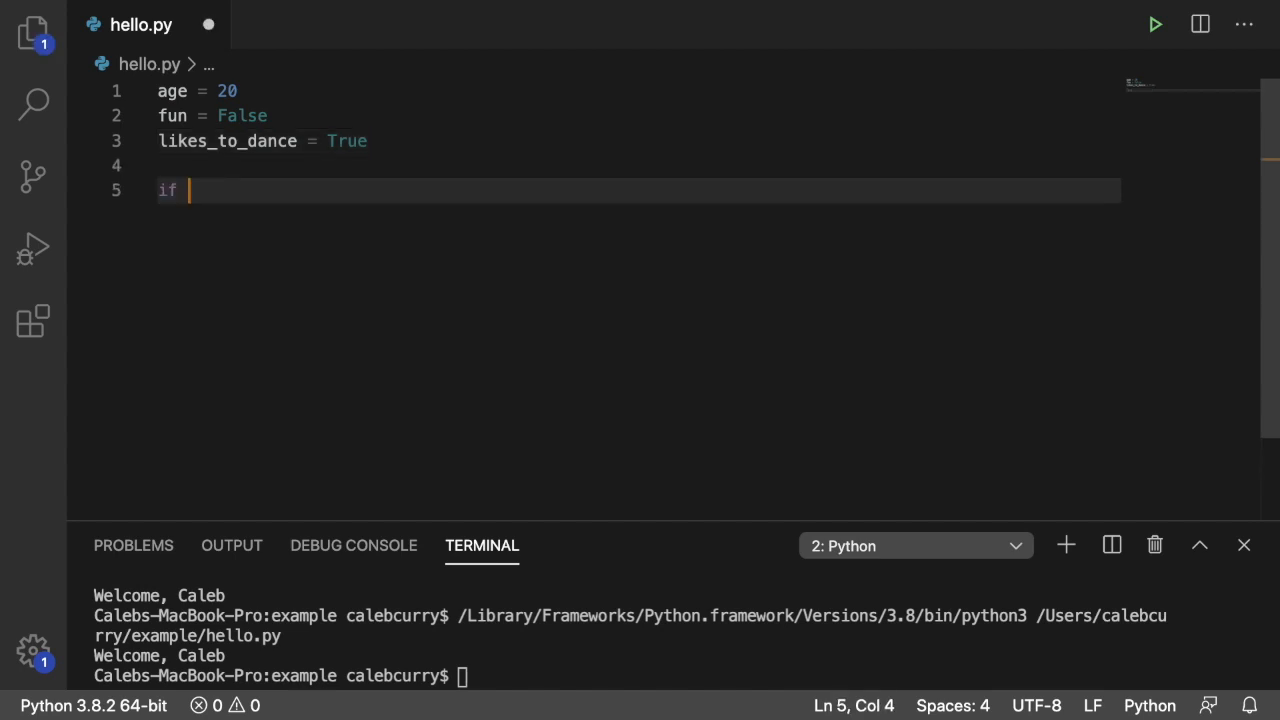
Write the condition if (age < 30 or fun) and likes_to_dance
type("age < 3")
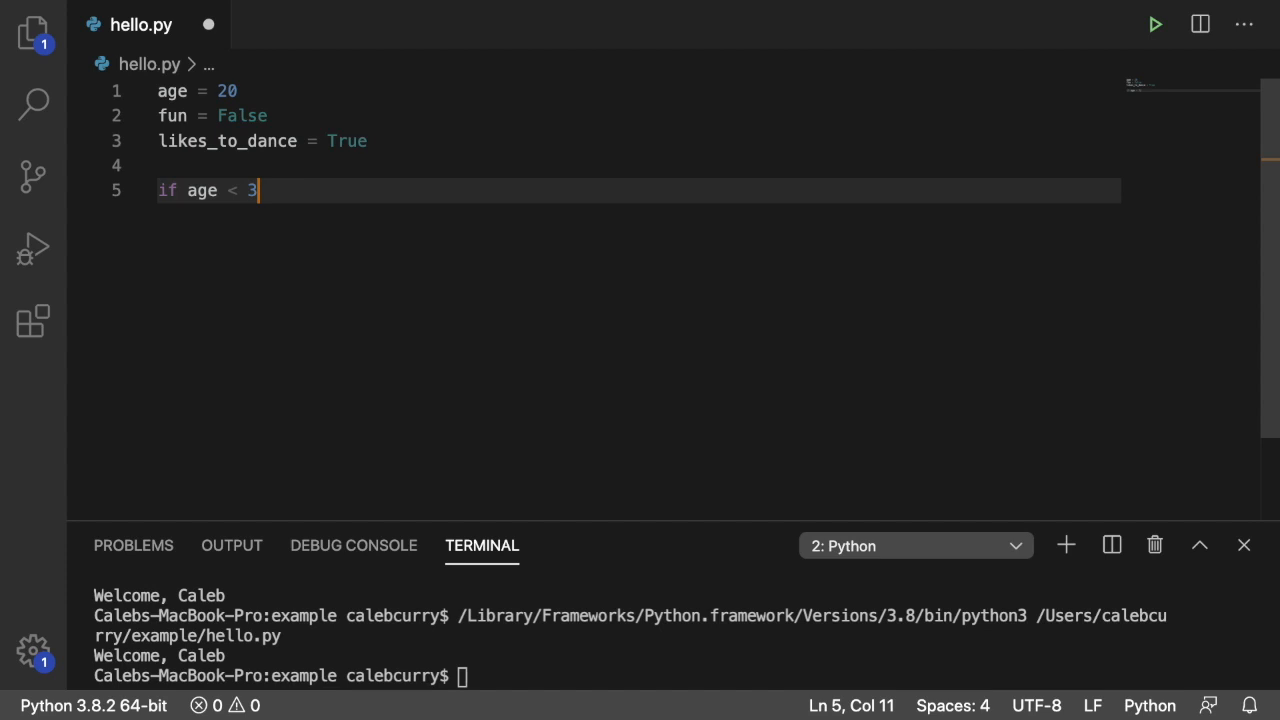
type("0")
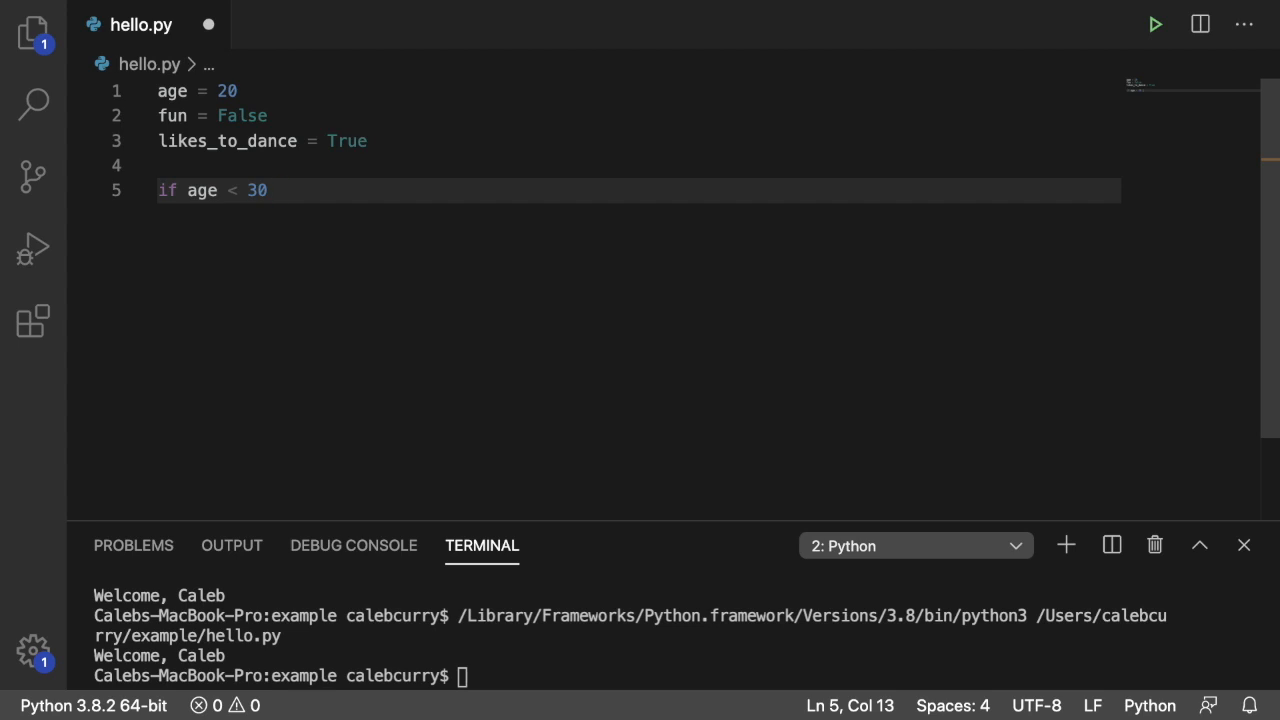
type("or f")
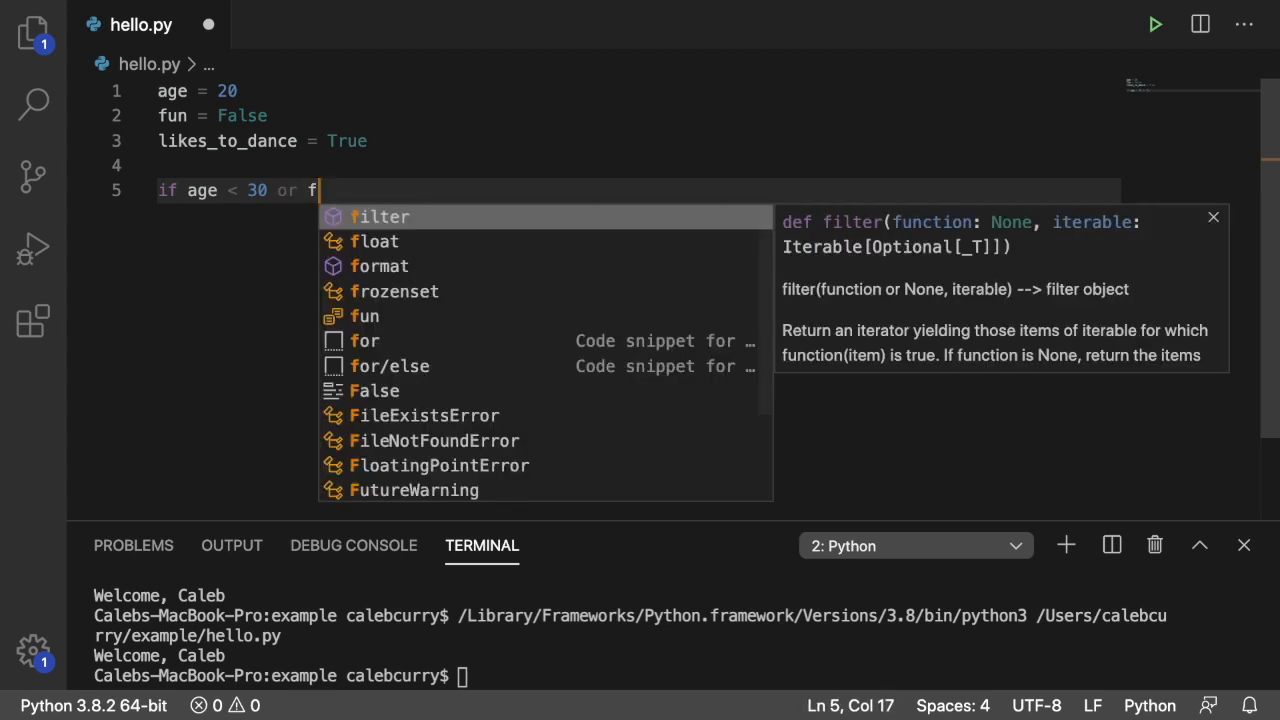
type("un")
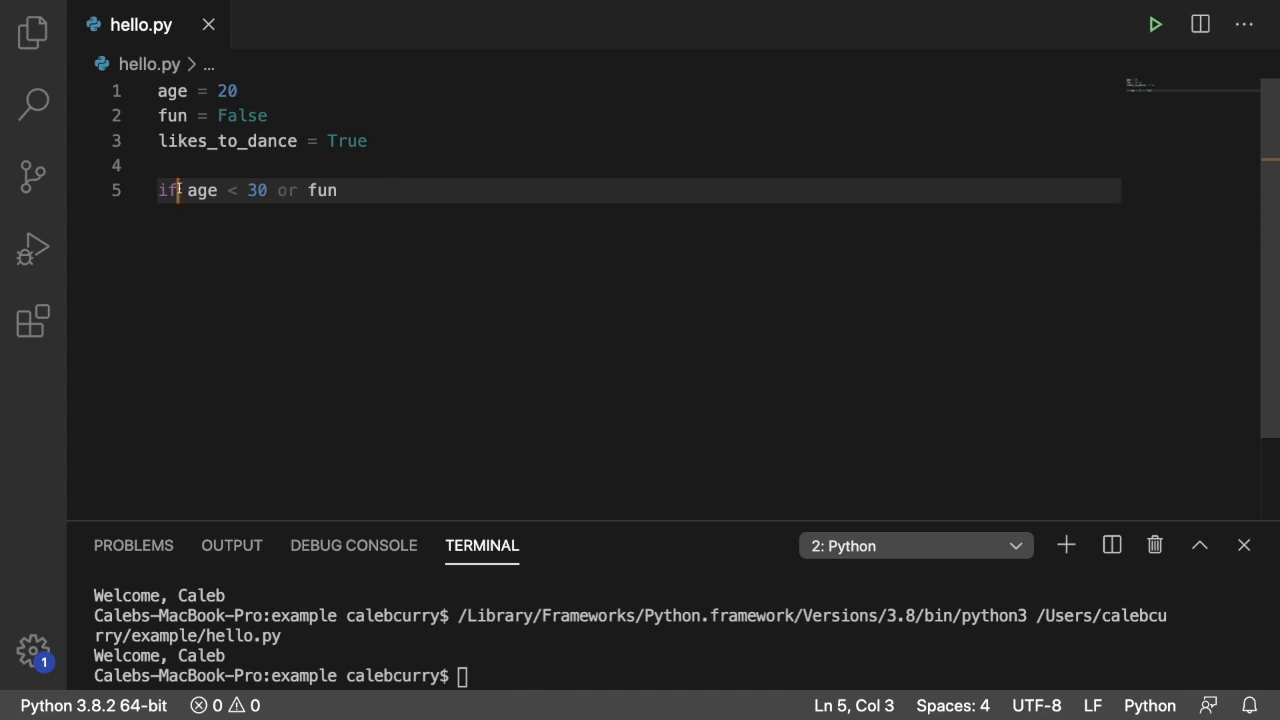
type("(")
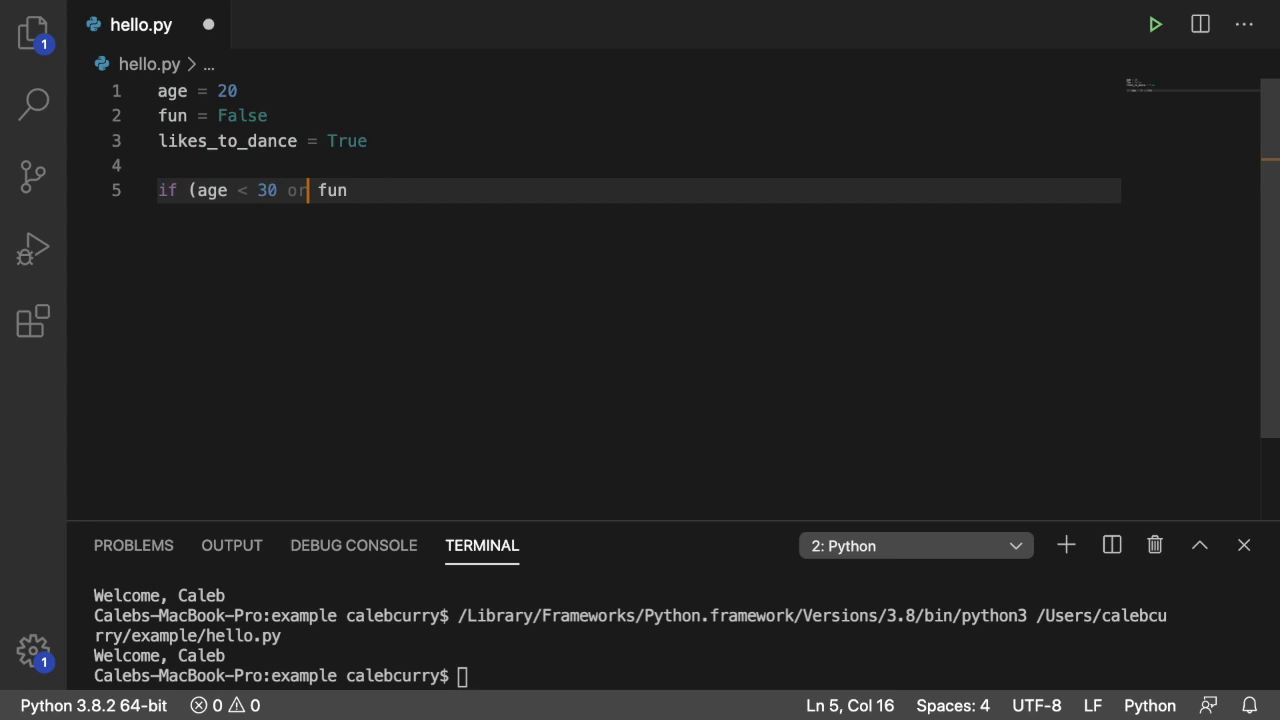
type(")")
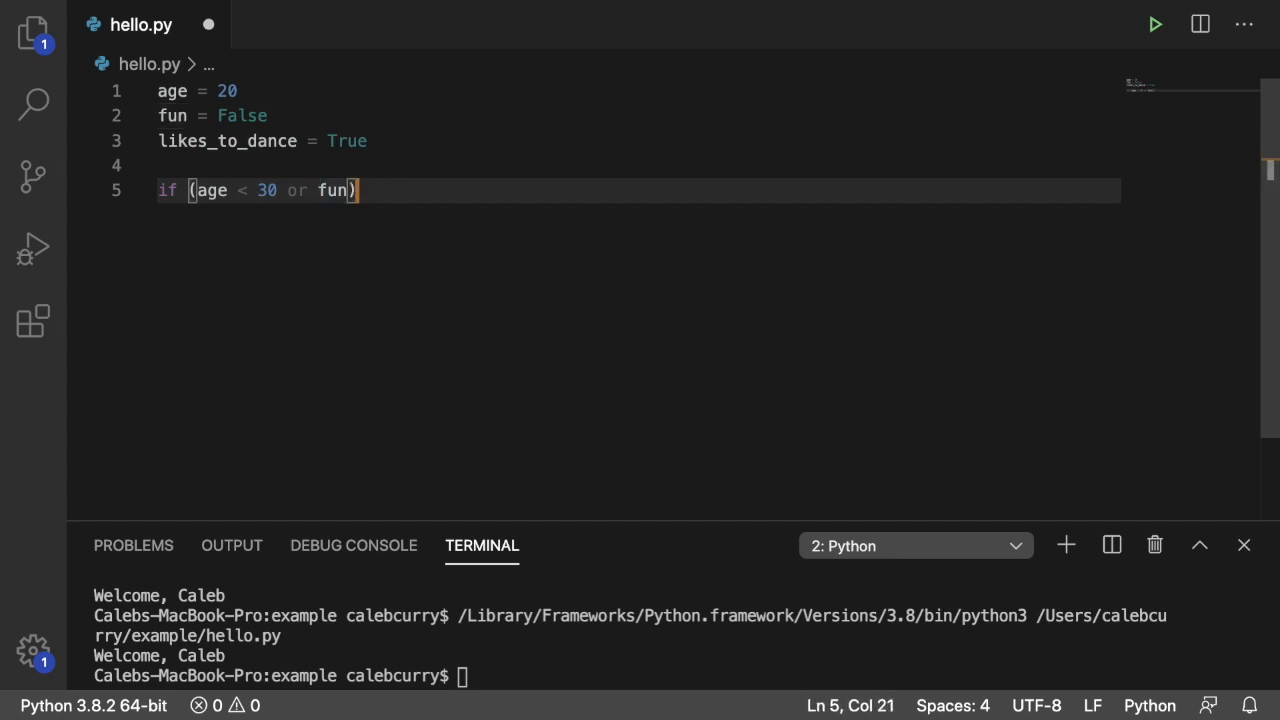
type("and")
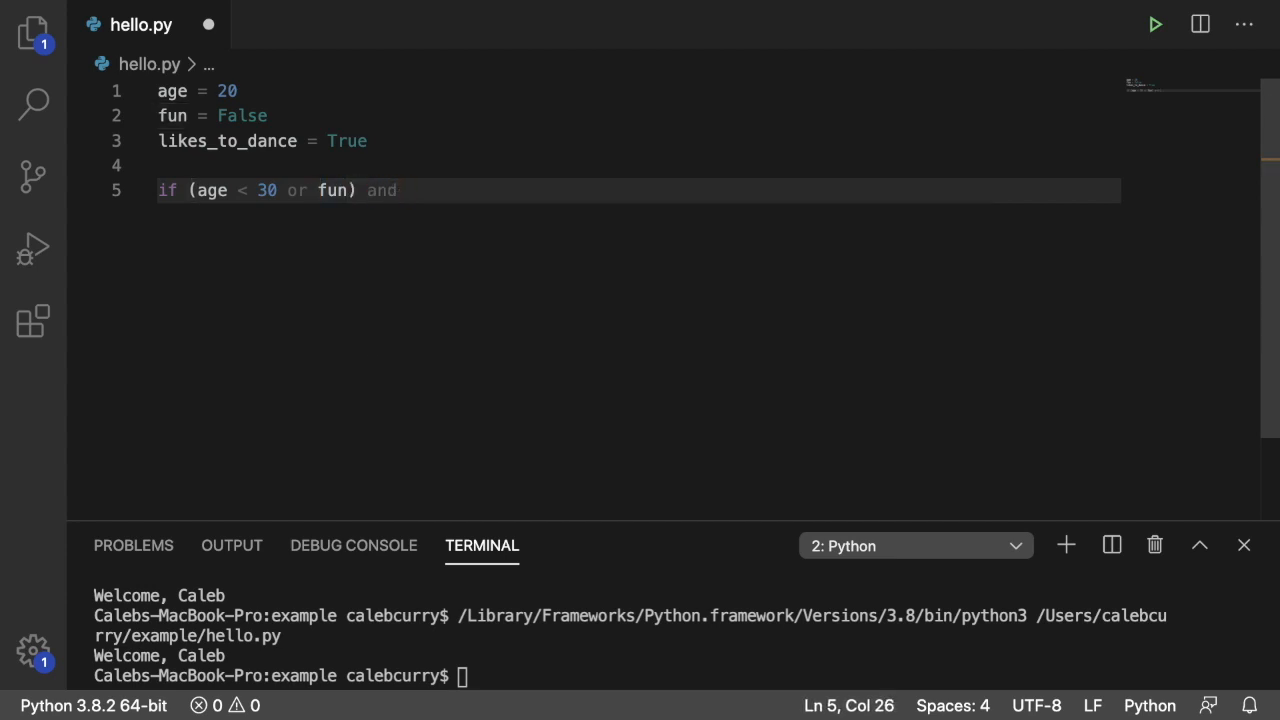
type("likes_to_dance:")
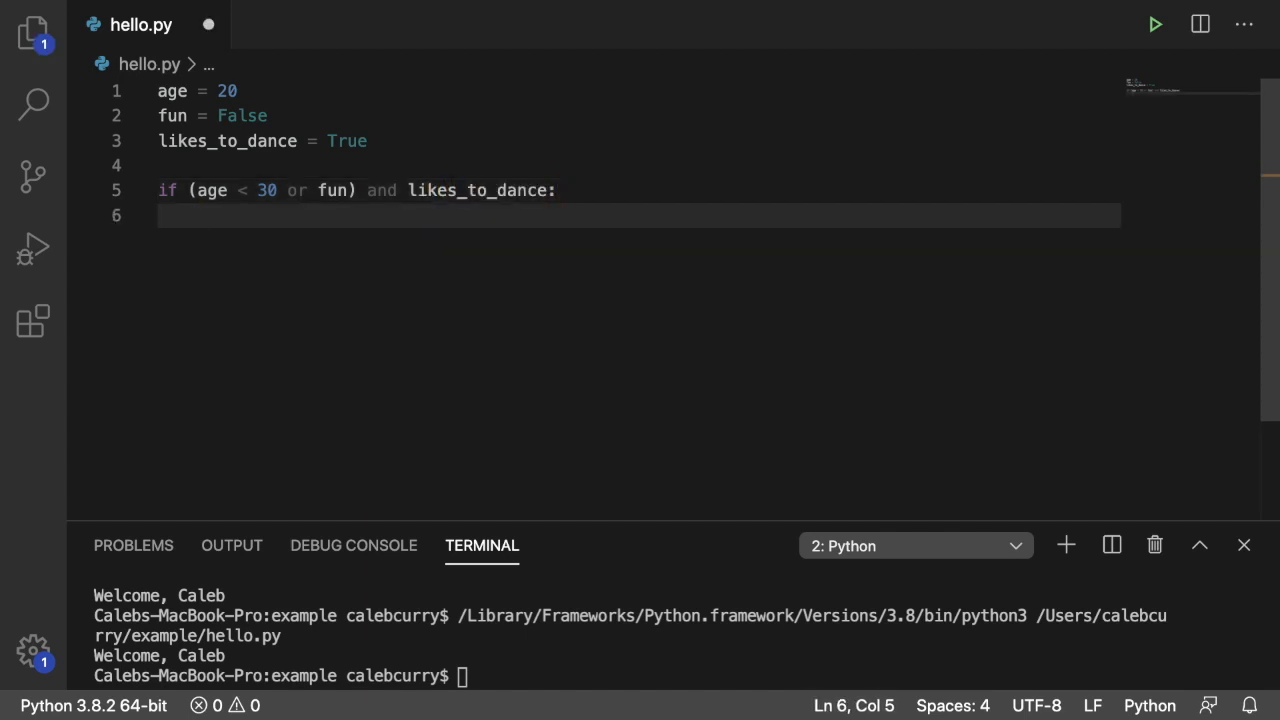
Print "You're invited!" in the if branch and "Get away you freakbag" under else
type("print(")
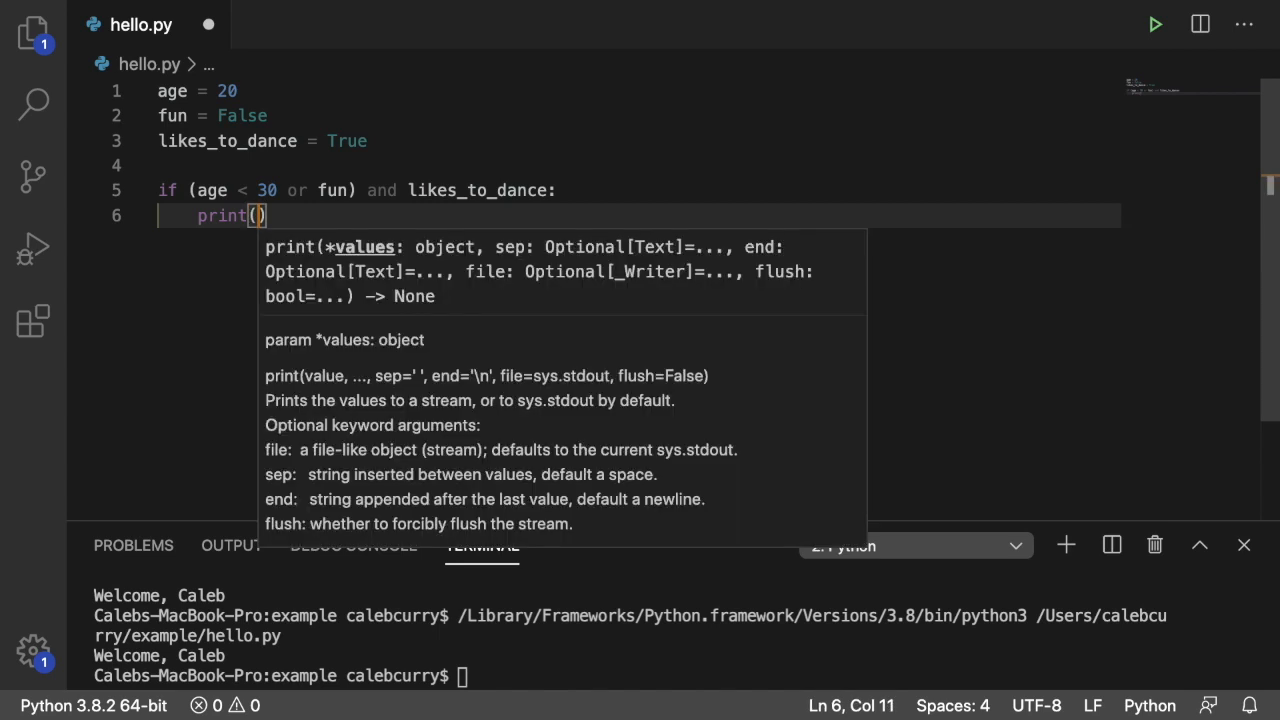
type("\"You're invit")
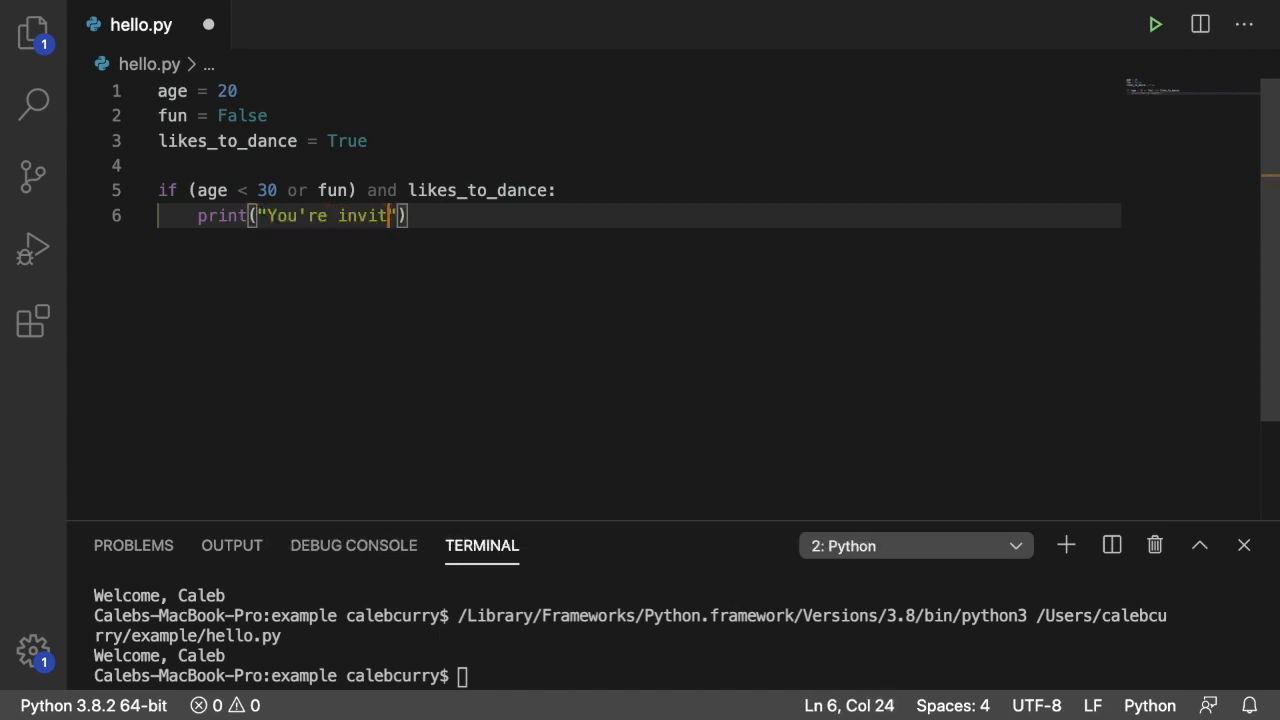
type("ed!")
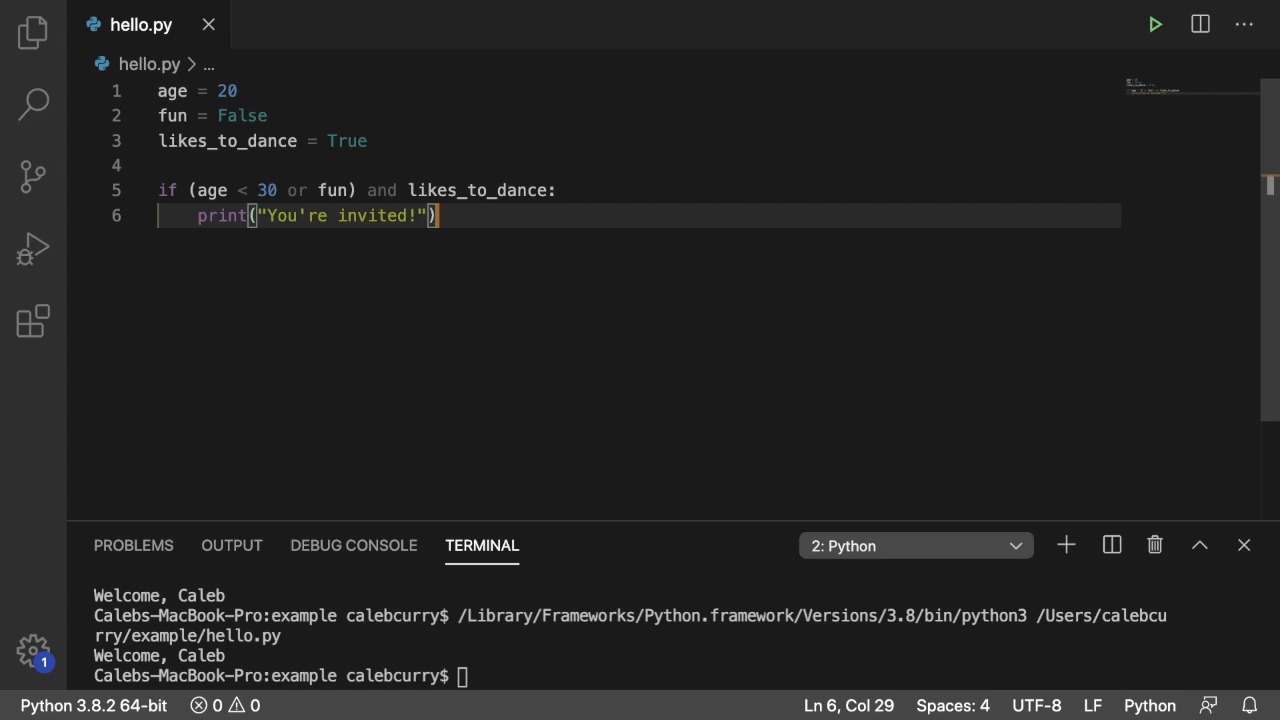
type("else:")
type("print(")
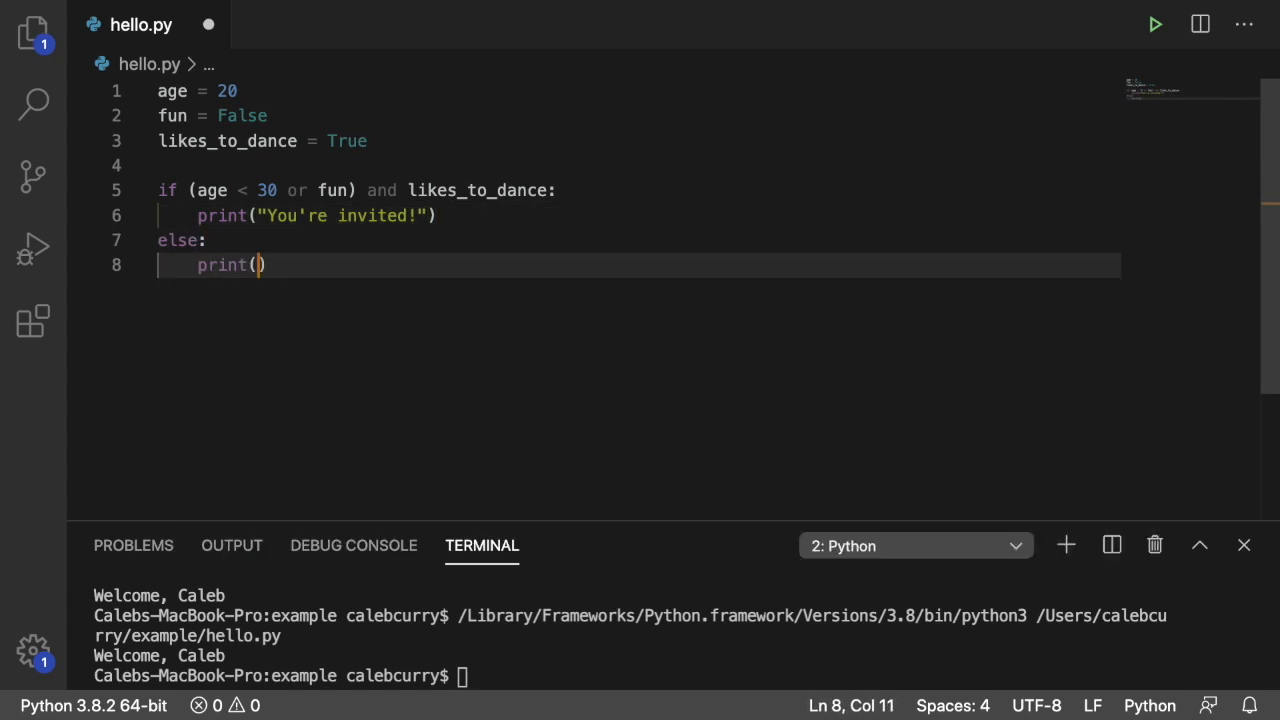
type("\"Get away y\"")
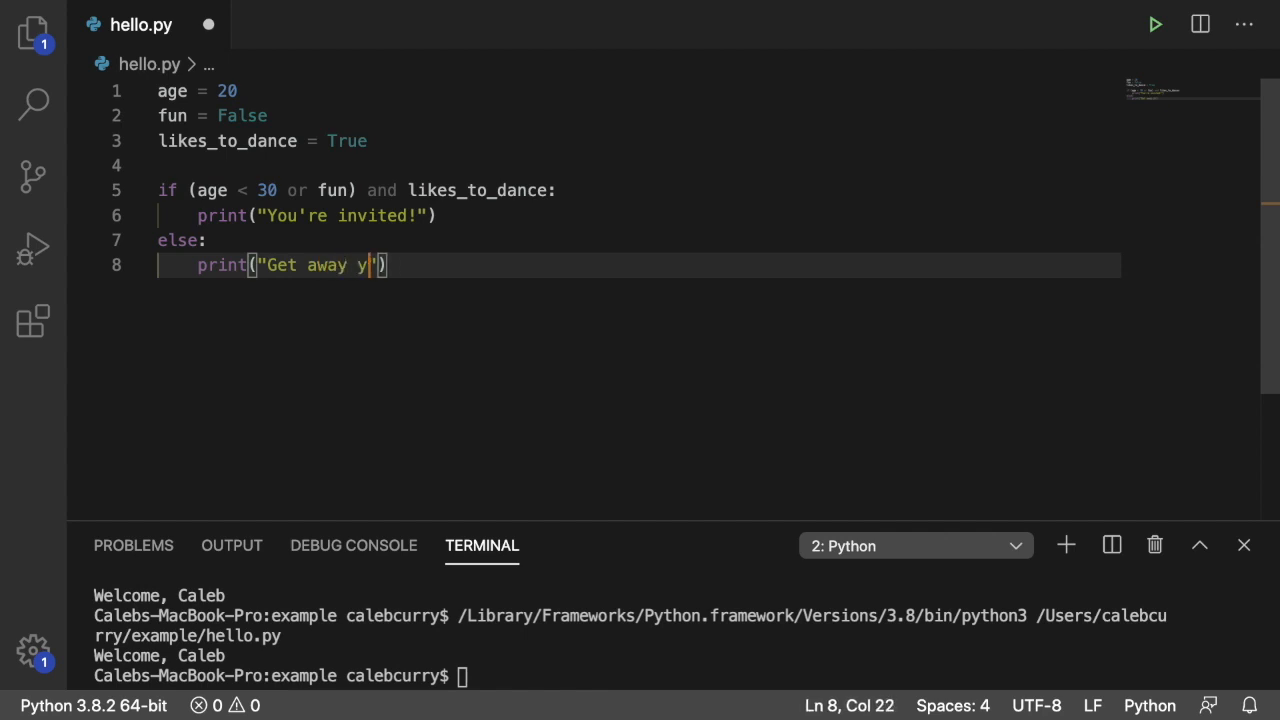
type("ou freakbag")
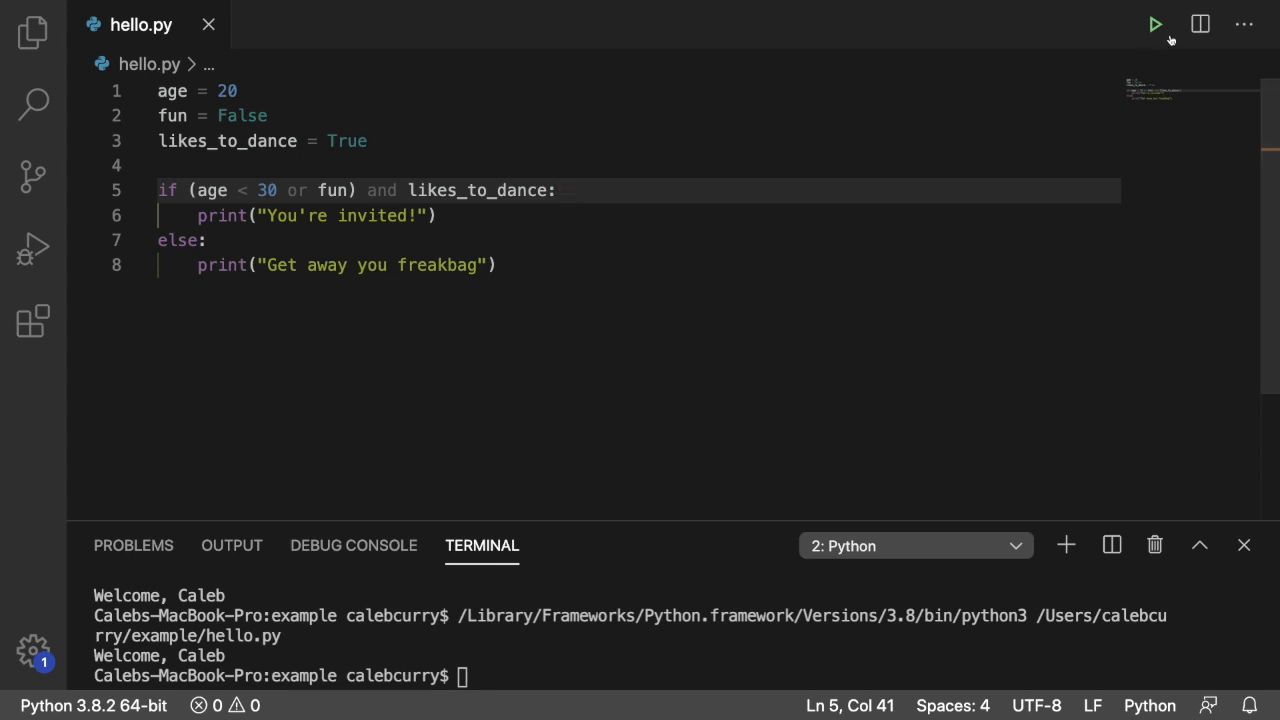
Run hello.py to get "You're invited!", then select the if/else block
left_click(1155, 24)
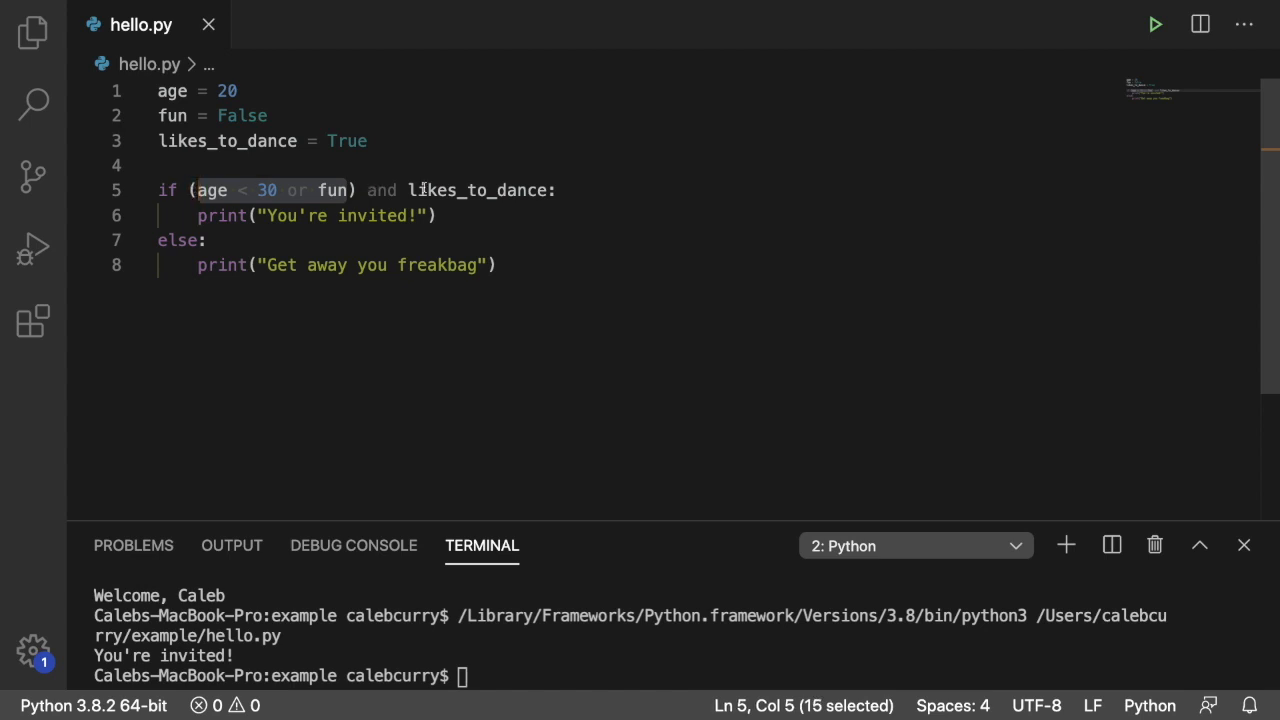
double_click(477, 190)
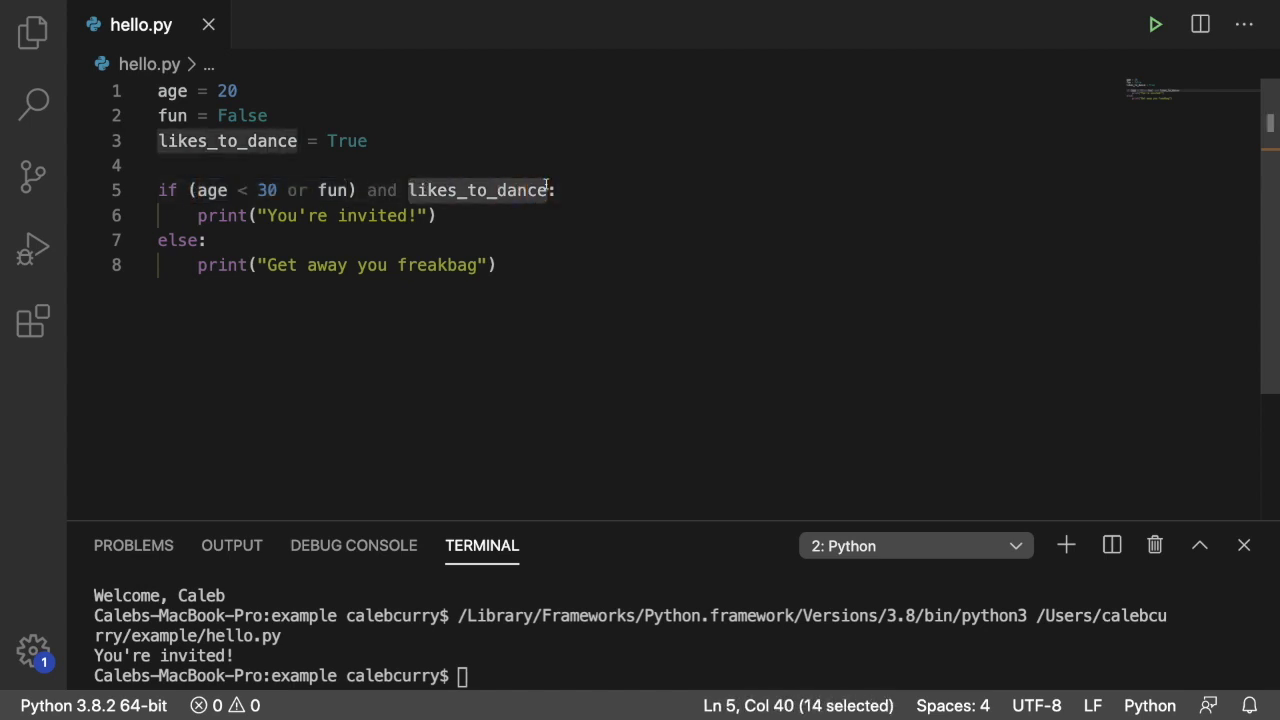
mouse_move(332, 190)
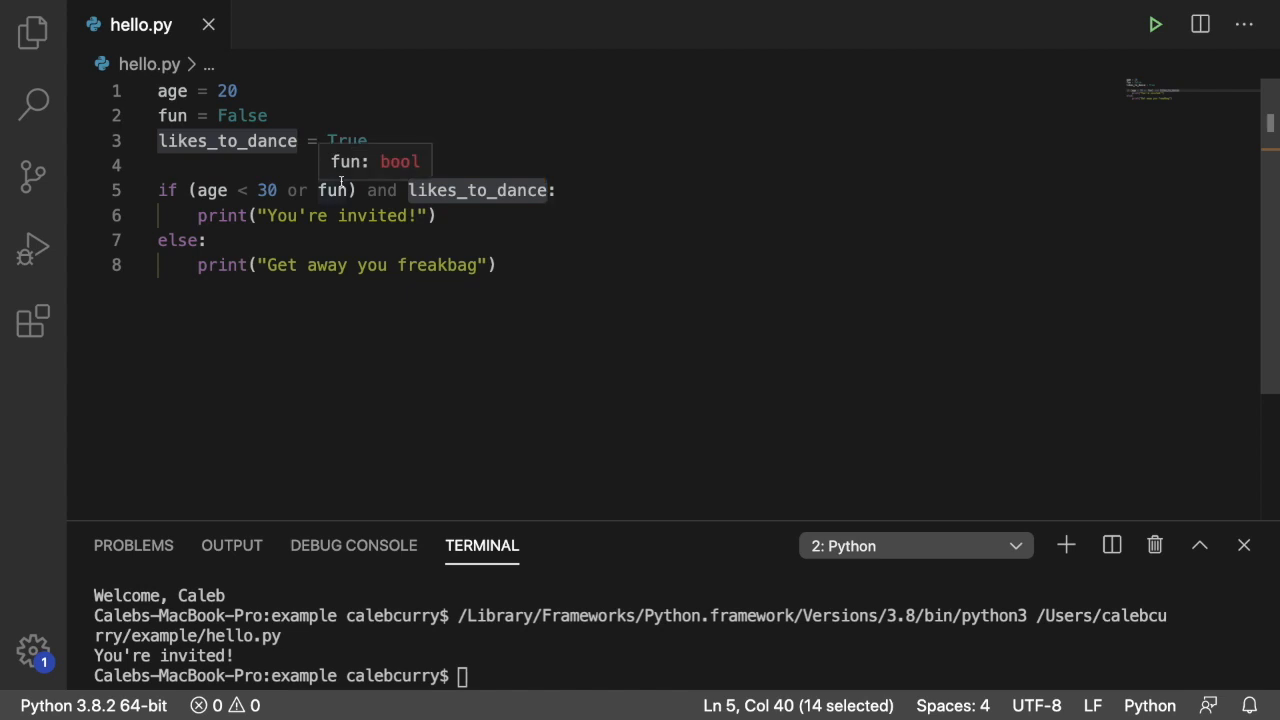
left_click(470, 216)
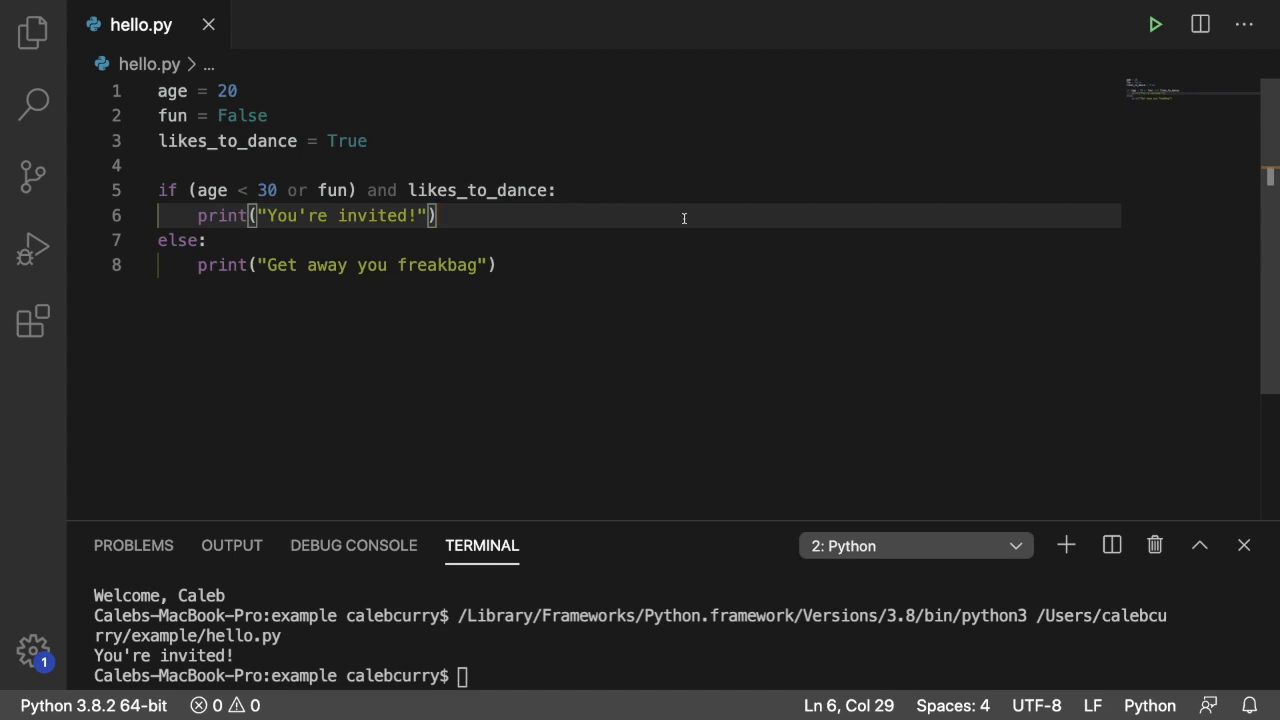
left_click_drag(437, 215, 495, 264)
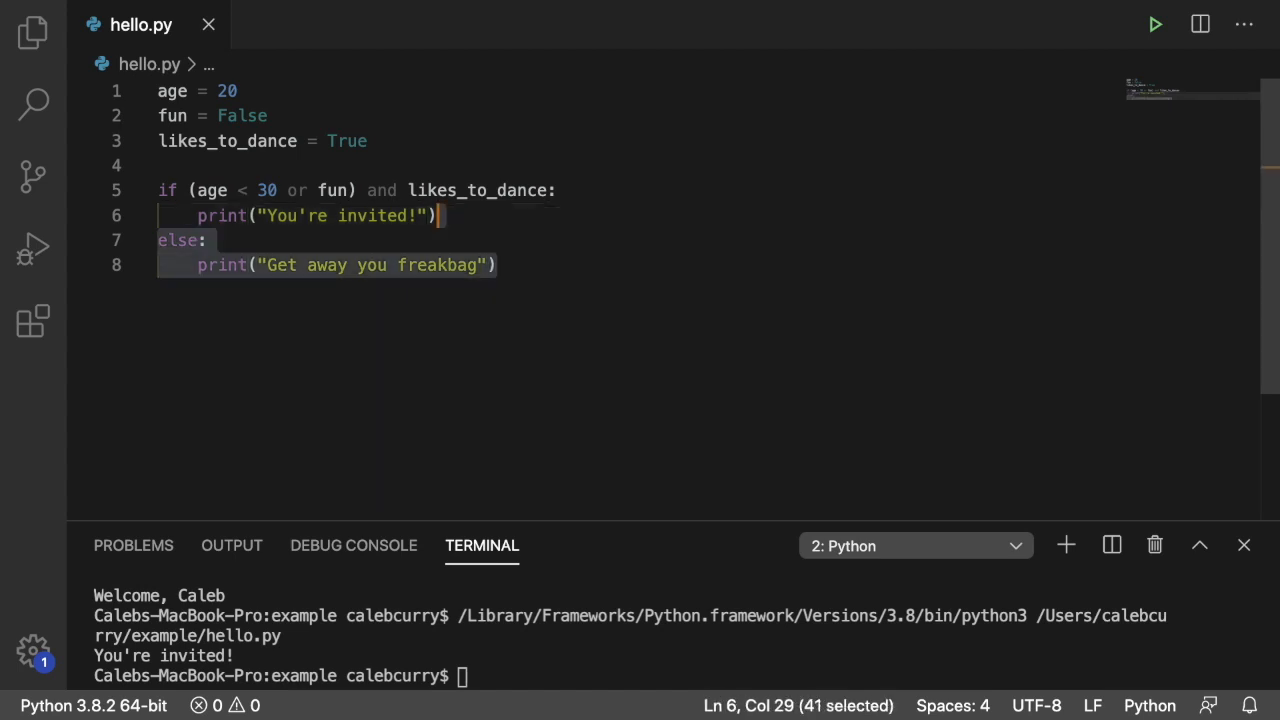
Nest if likes_to_dance: inside the age/fun check with "OH NO, you can't..." and "not invited" messages
left_click(497, 264)
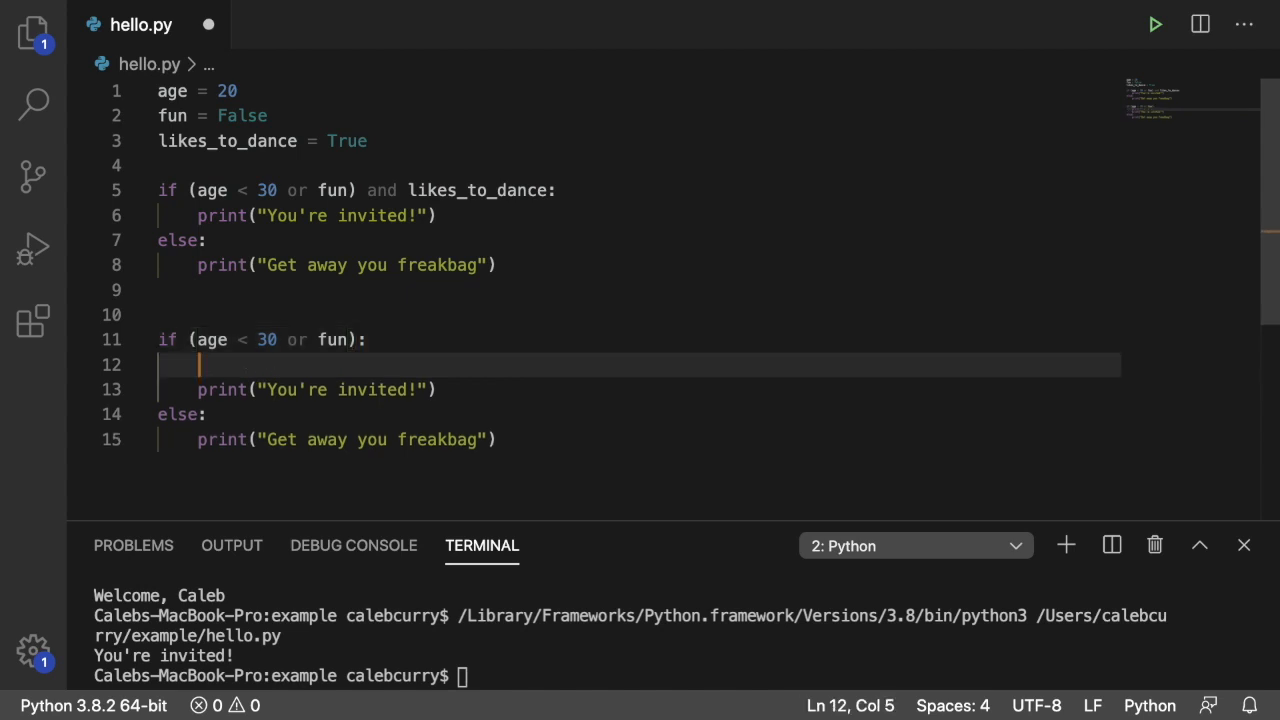
type("if")
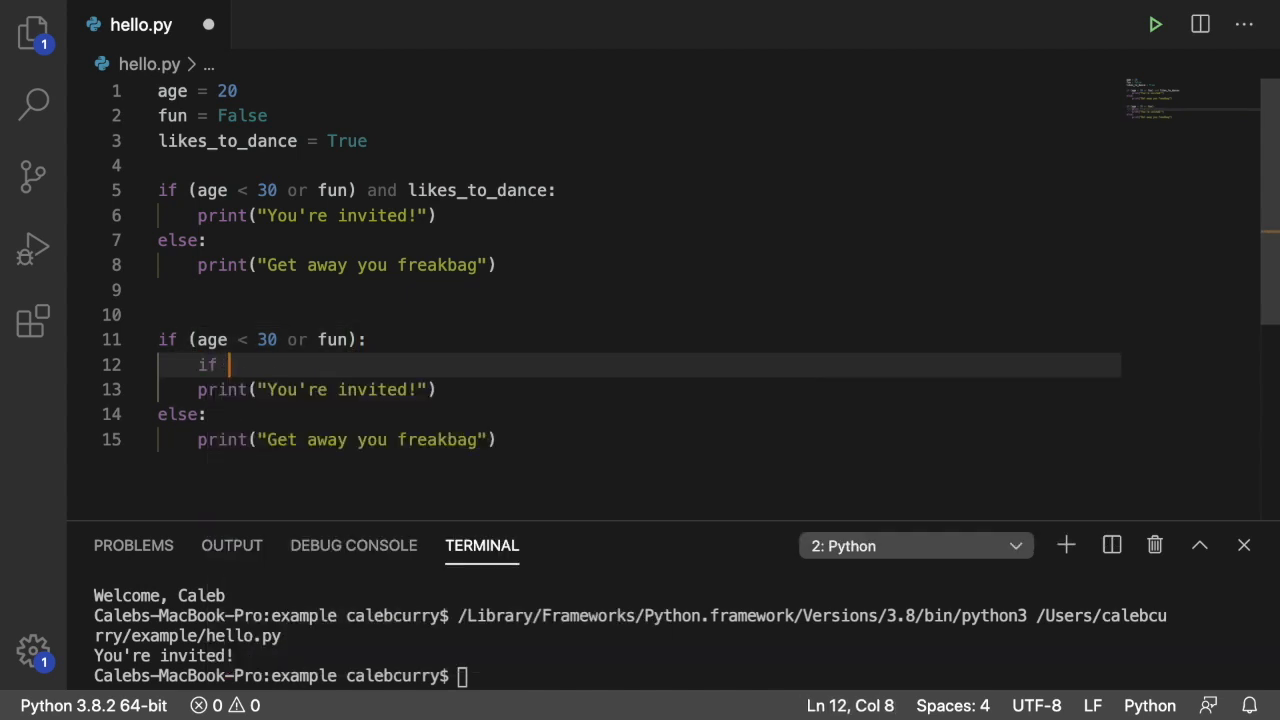
type("likes_to_dance")
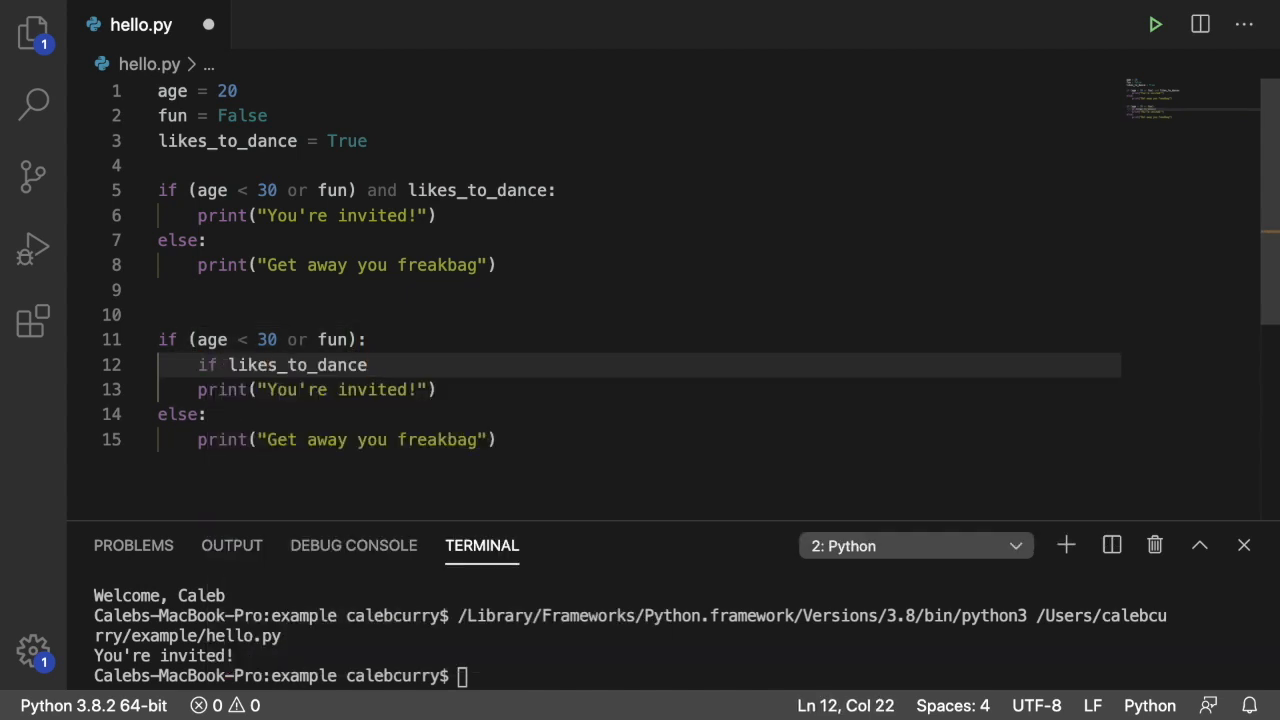
type(":")
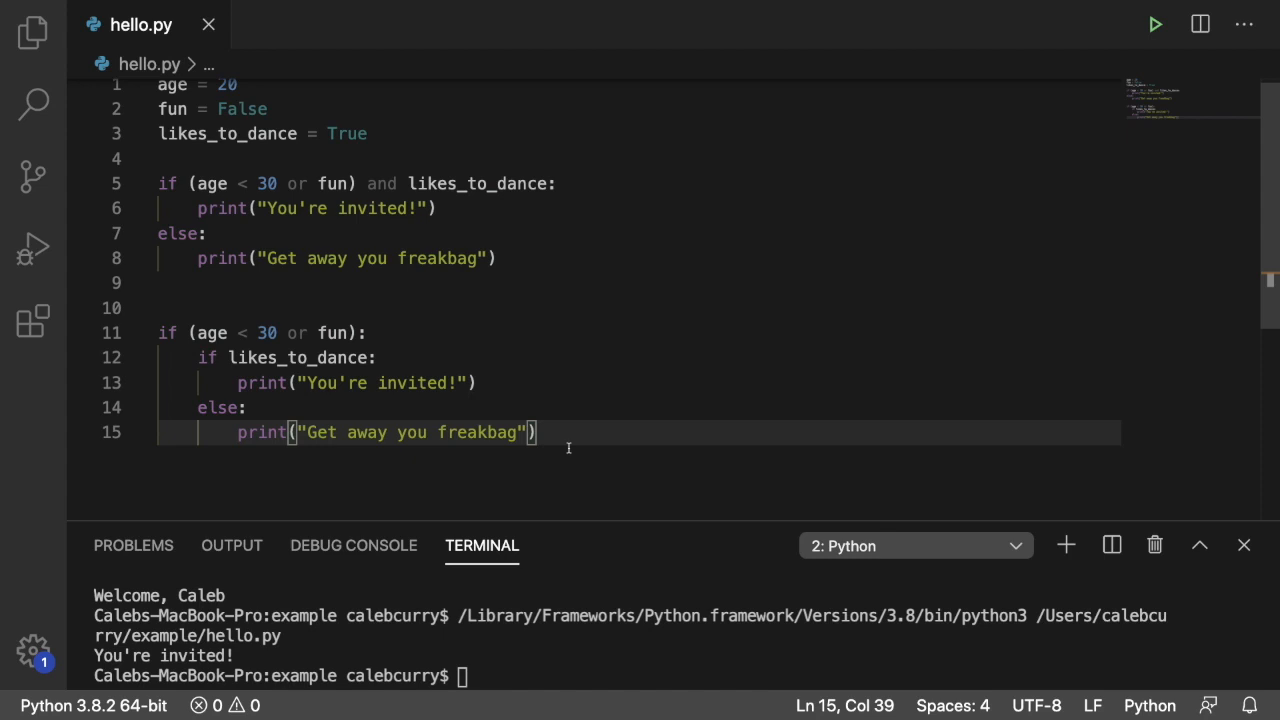
mouse_move(448, 418)
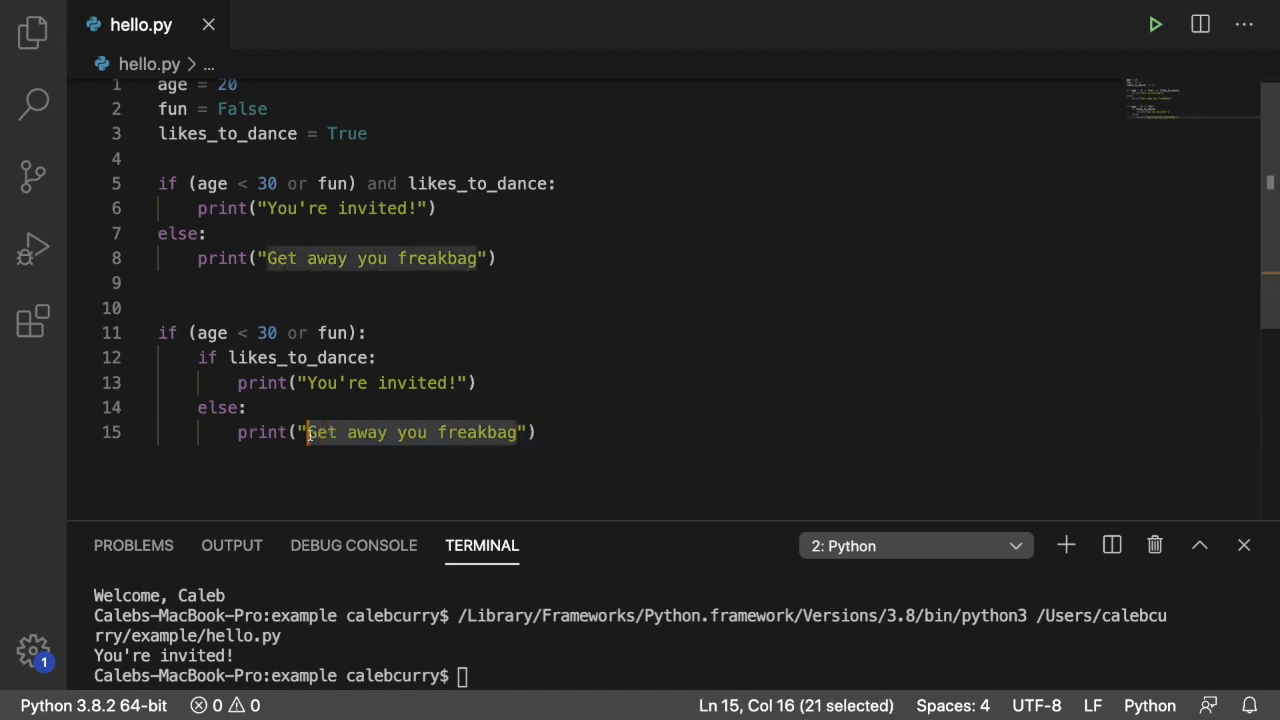
type("OH \")")
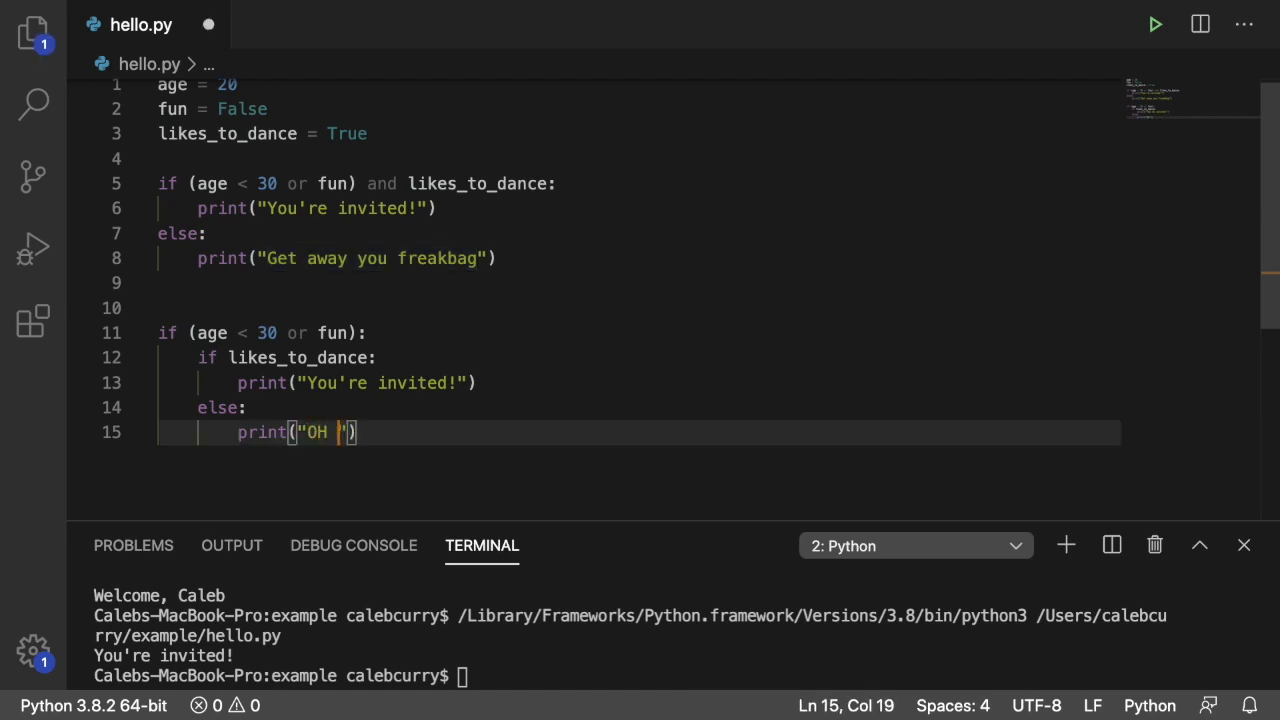
type("NO, you can't dance?")
type("print(\"You're ")
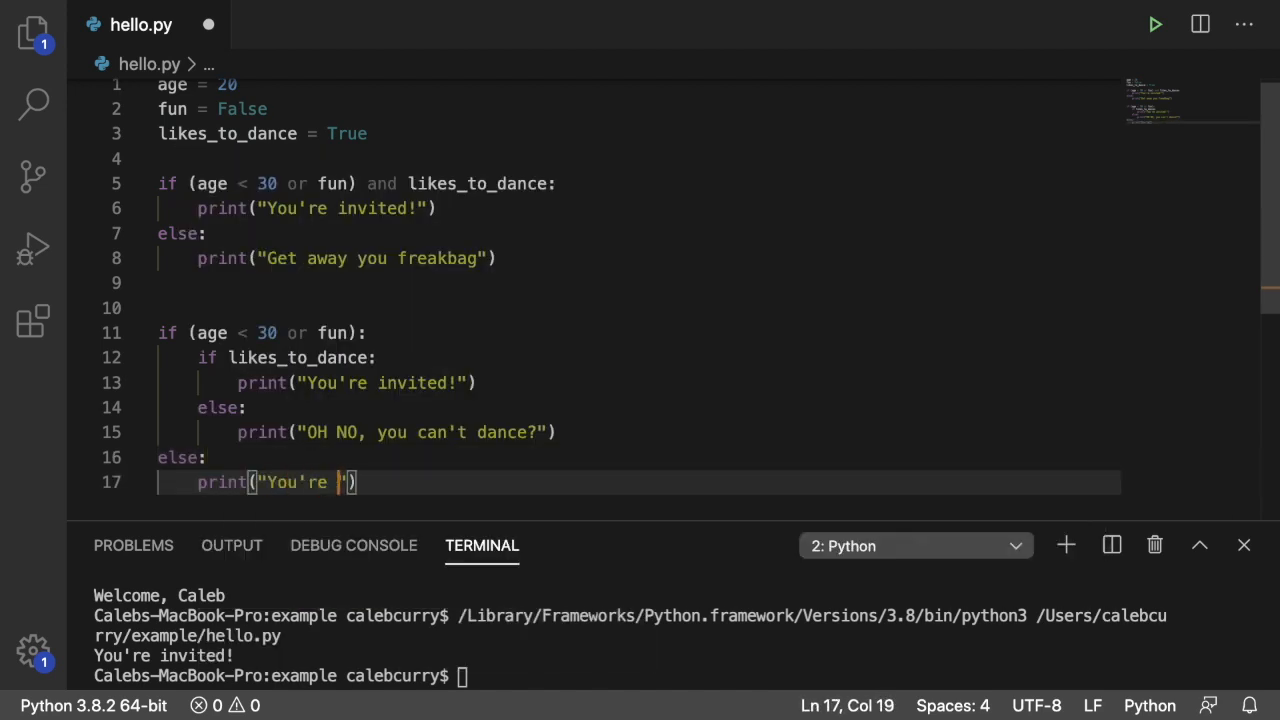
type("not invited... sorrytyyy")
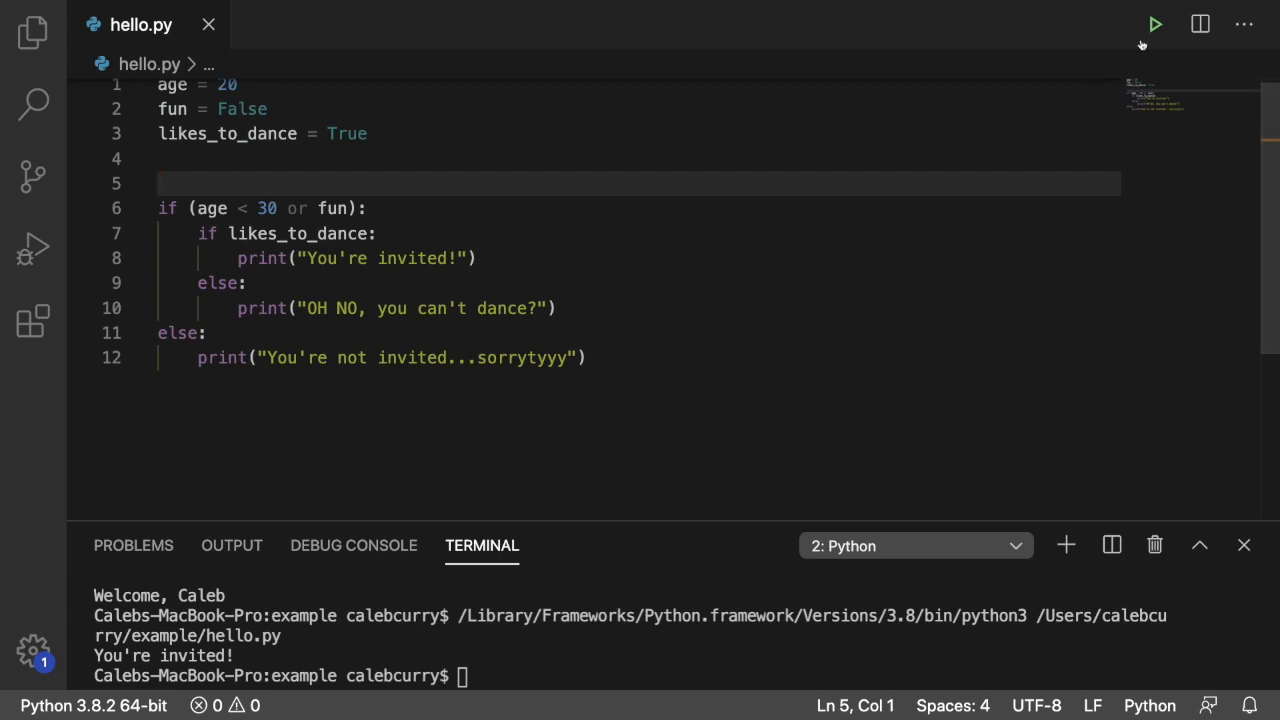
Run hello.py in the terminal with likes_to_dance set to False
left_click(1155, 24)
type("Fals")
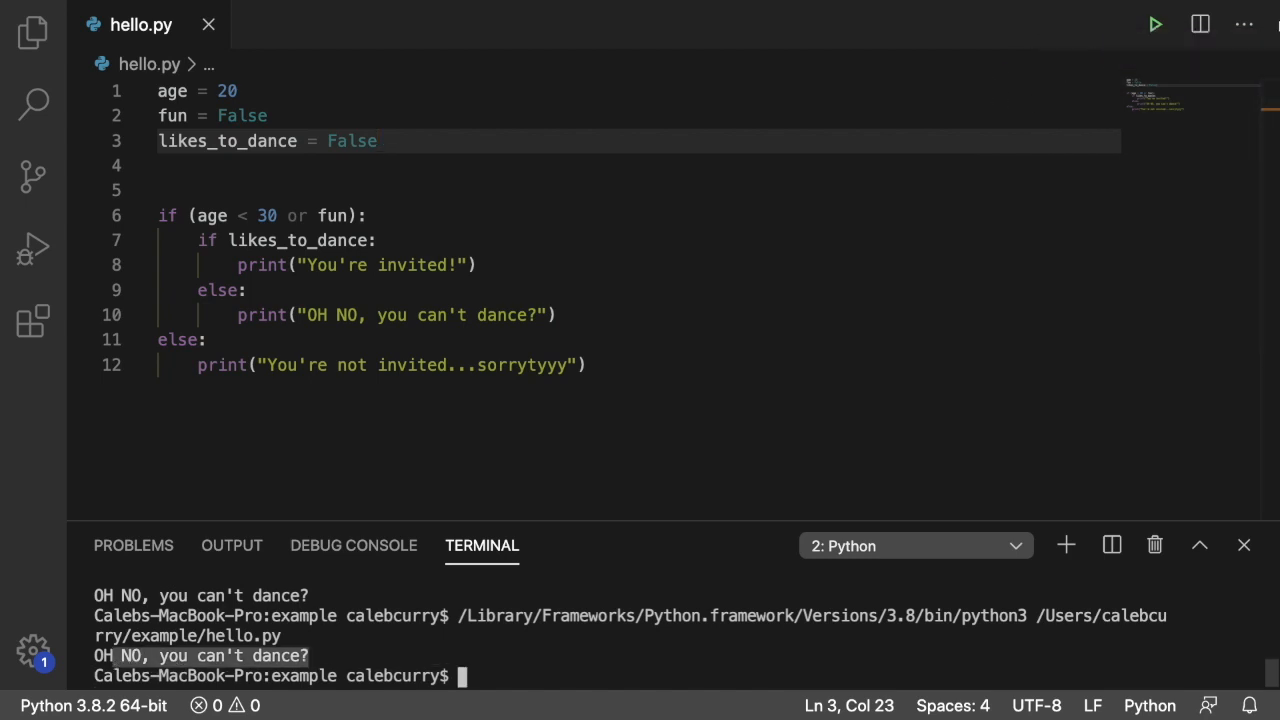
mouse_move(616, 624)
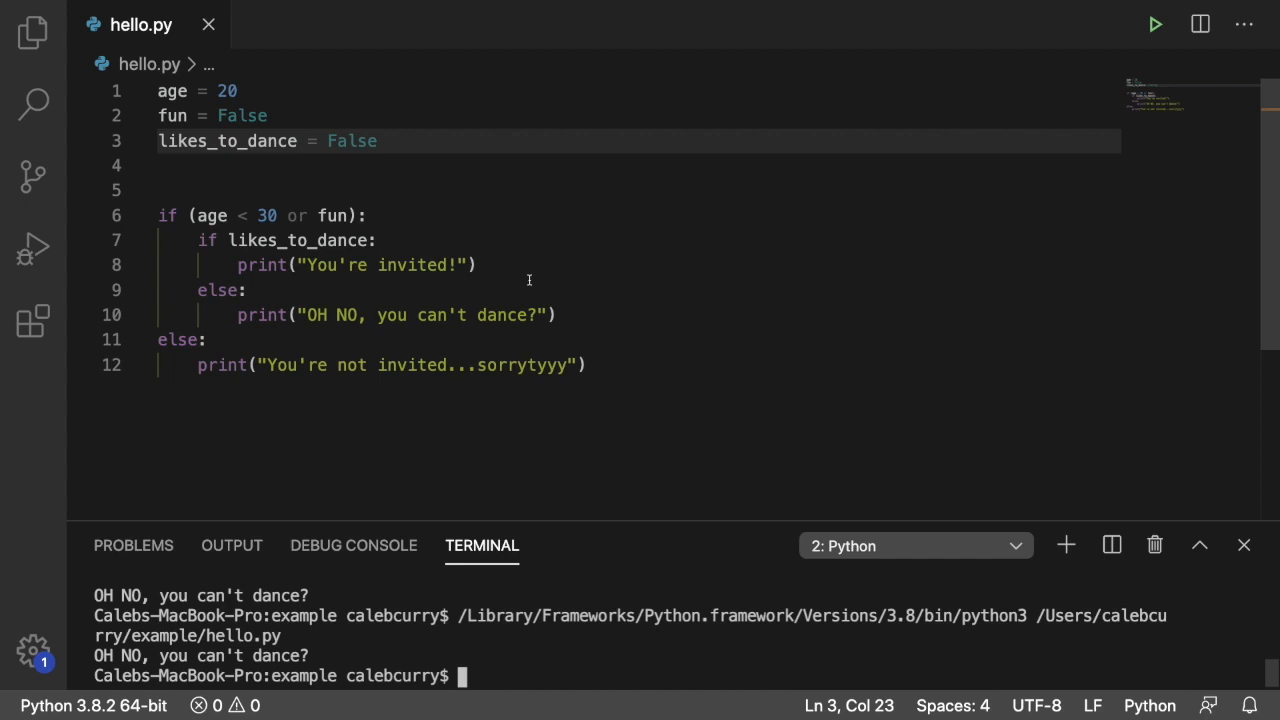
mouse_move(607, 285)
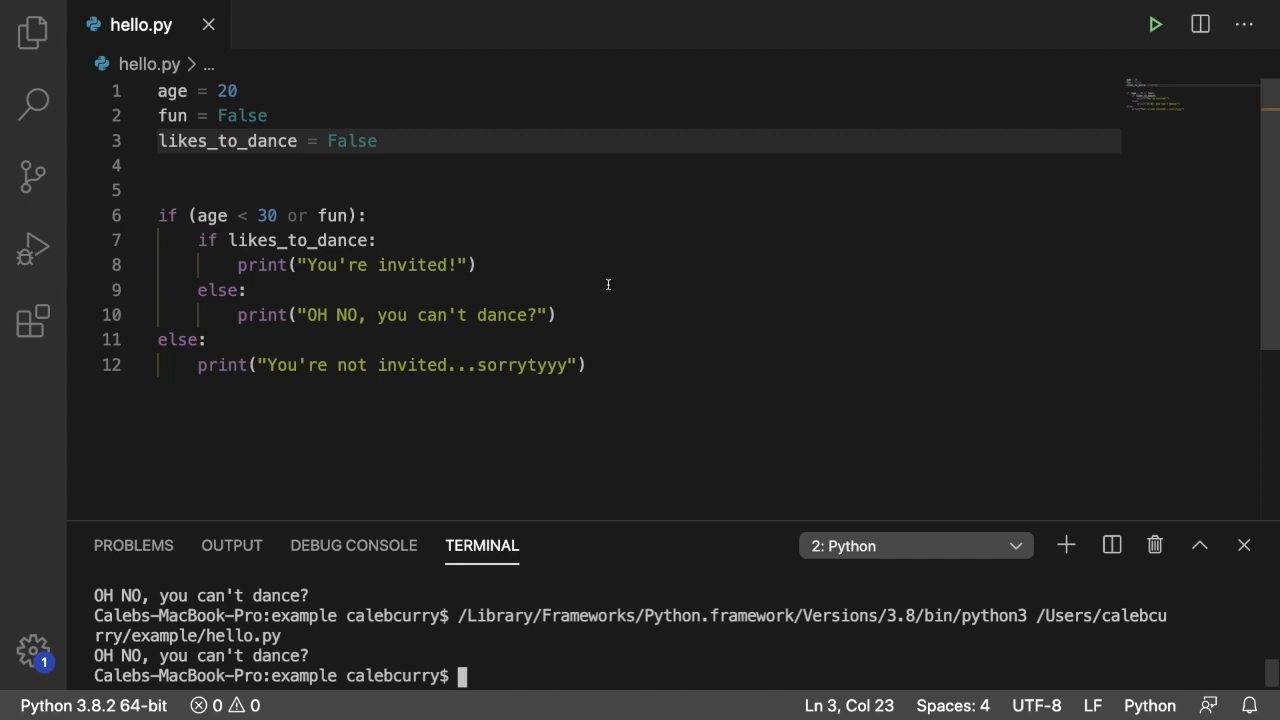